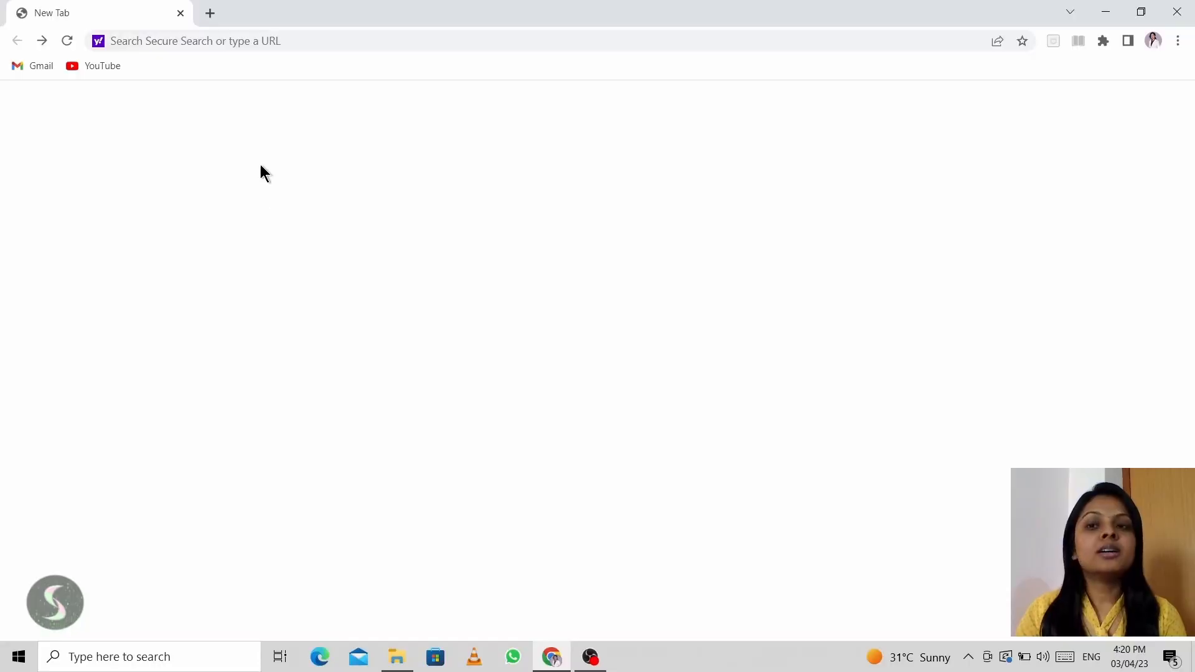
# - Load the Code.org homepage by entering code.org in the address bar
pyautogui.write('code.org')
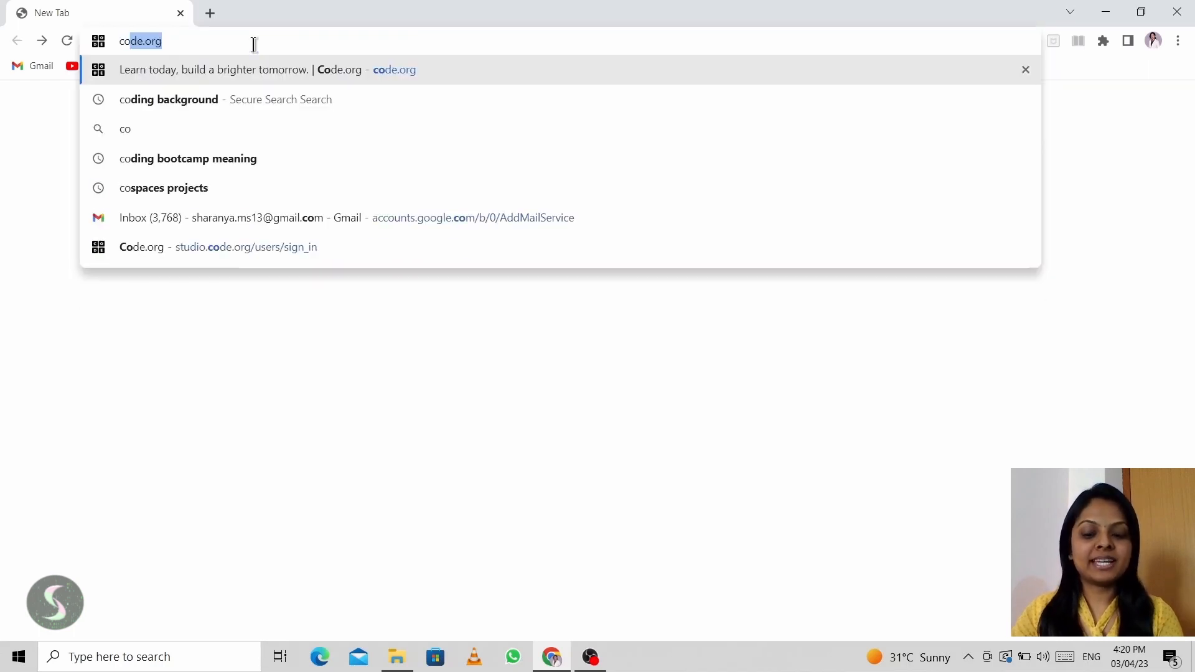
pyautogui.press('Return')
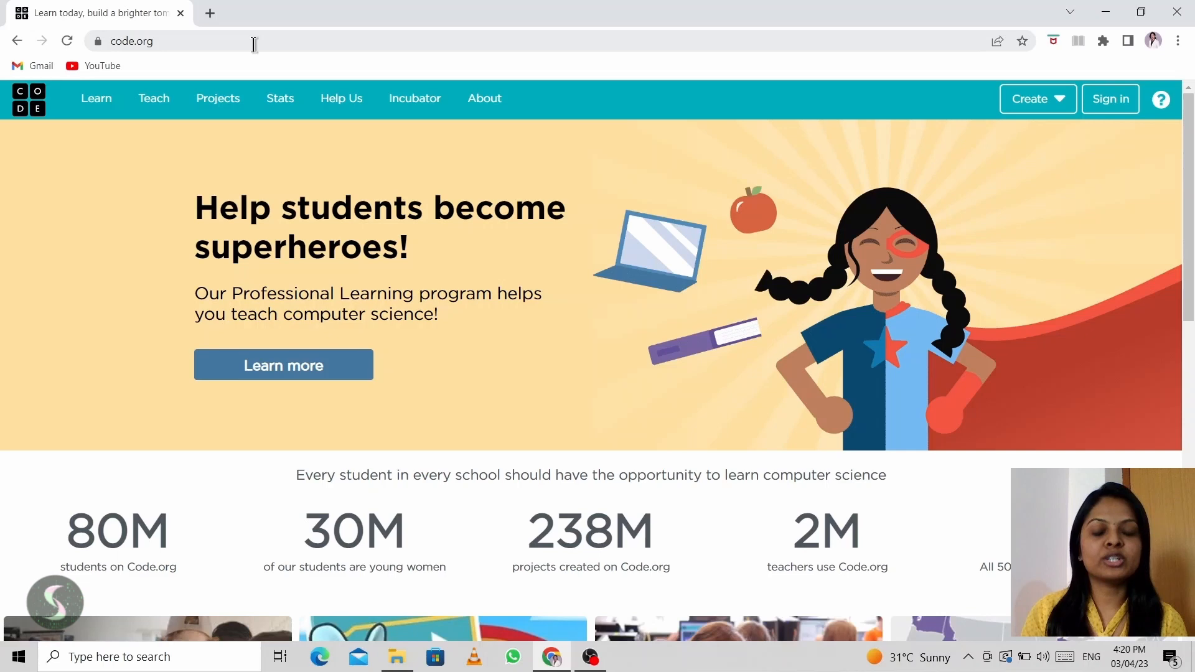
pyautogui.moveTo(625, 416)
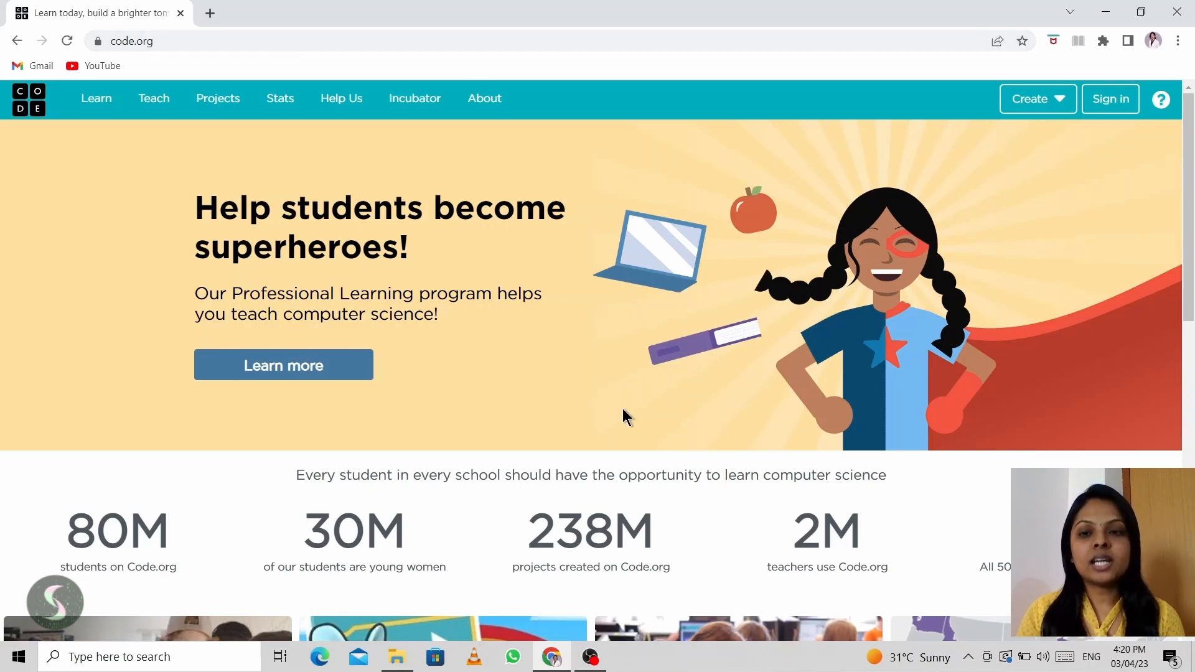
pyautogui.moveTo(625, 235)
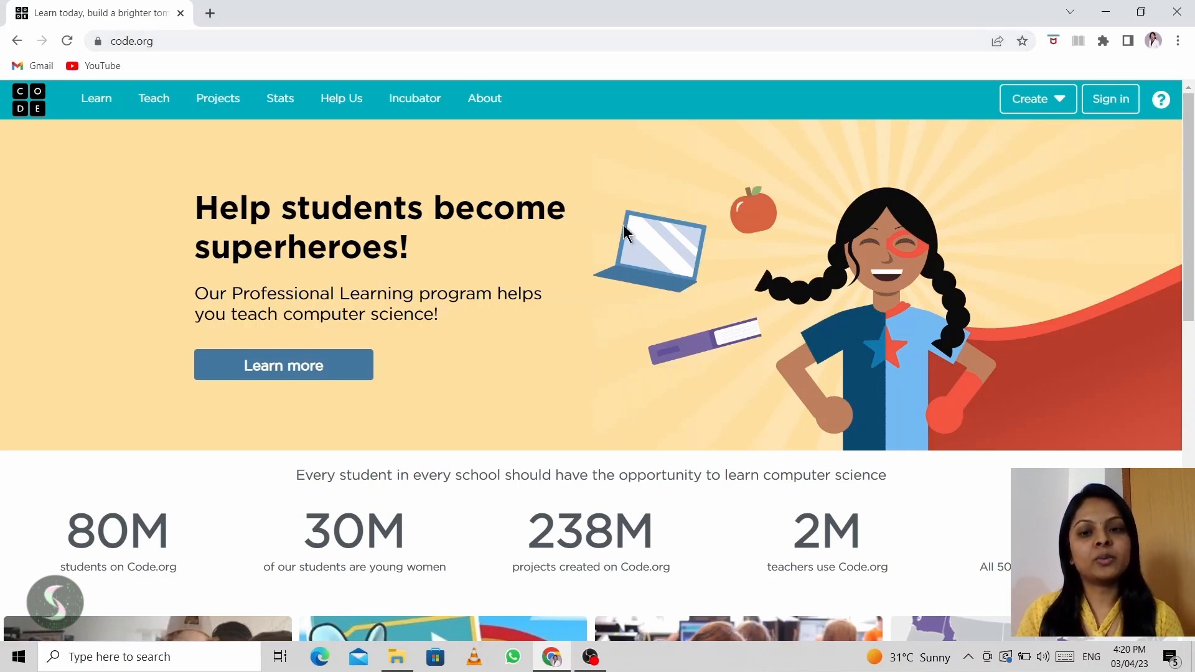
pyautogui.moveTo(660, 341)
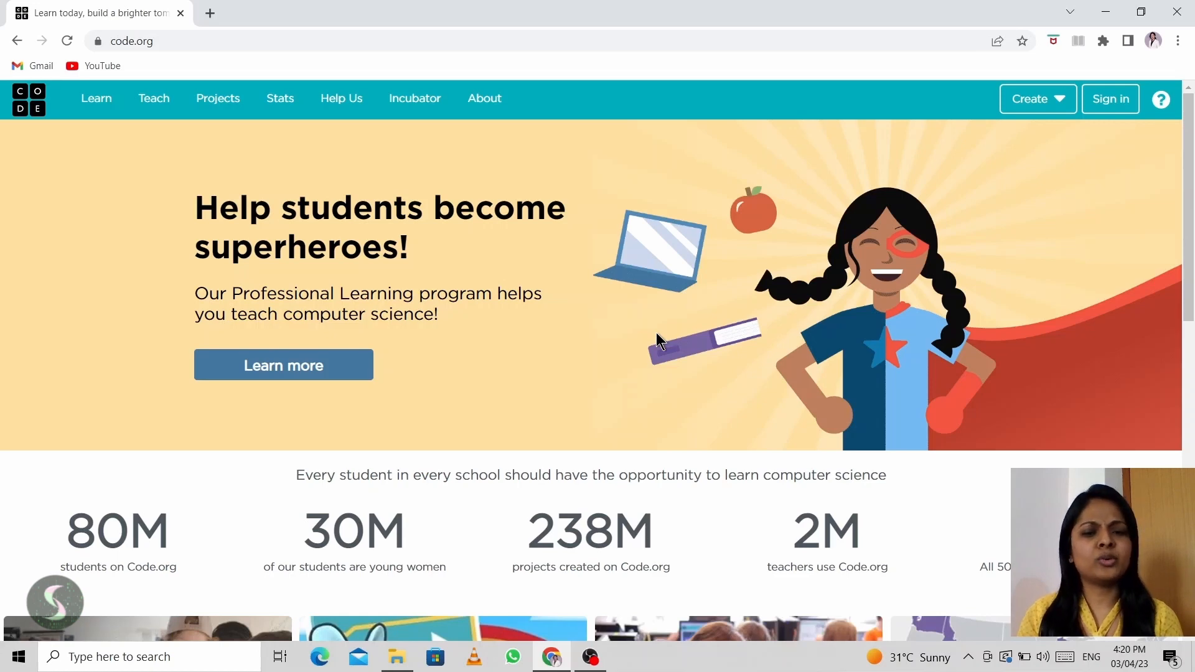
pyautogui.moveTo(904, 352)
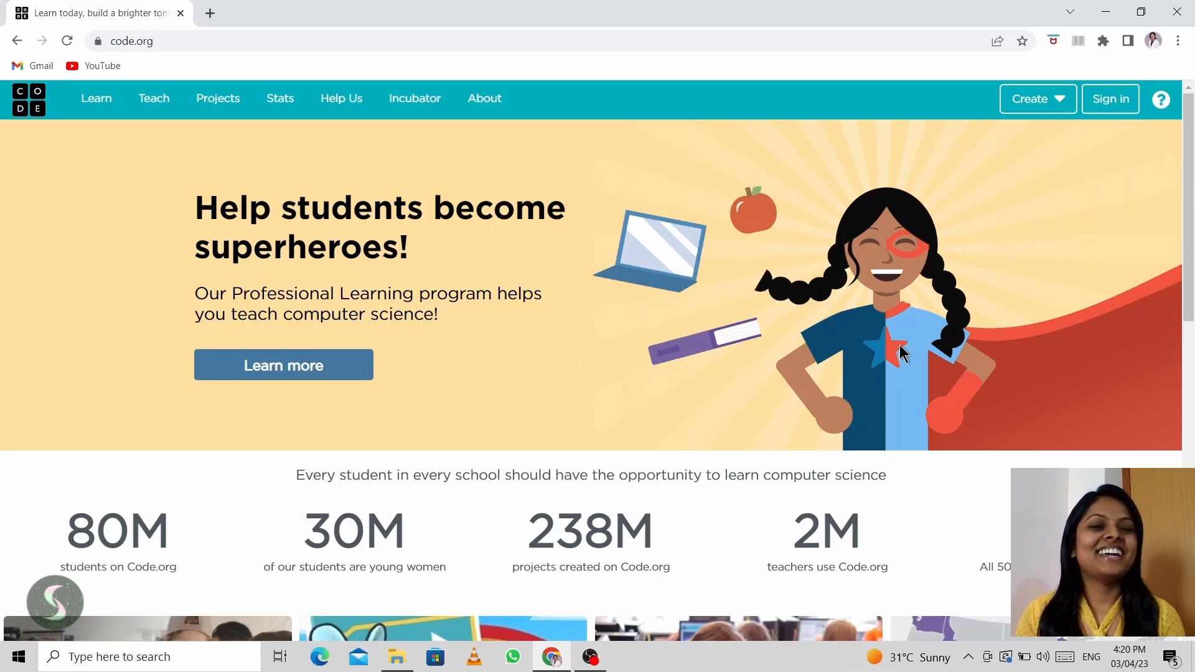
# - Go from Sign in to the Create an account page
pyautogui.click(1109, 99)
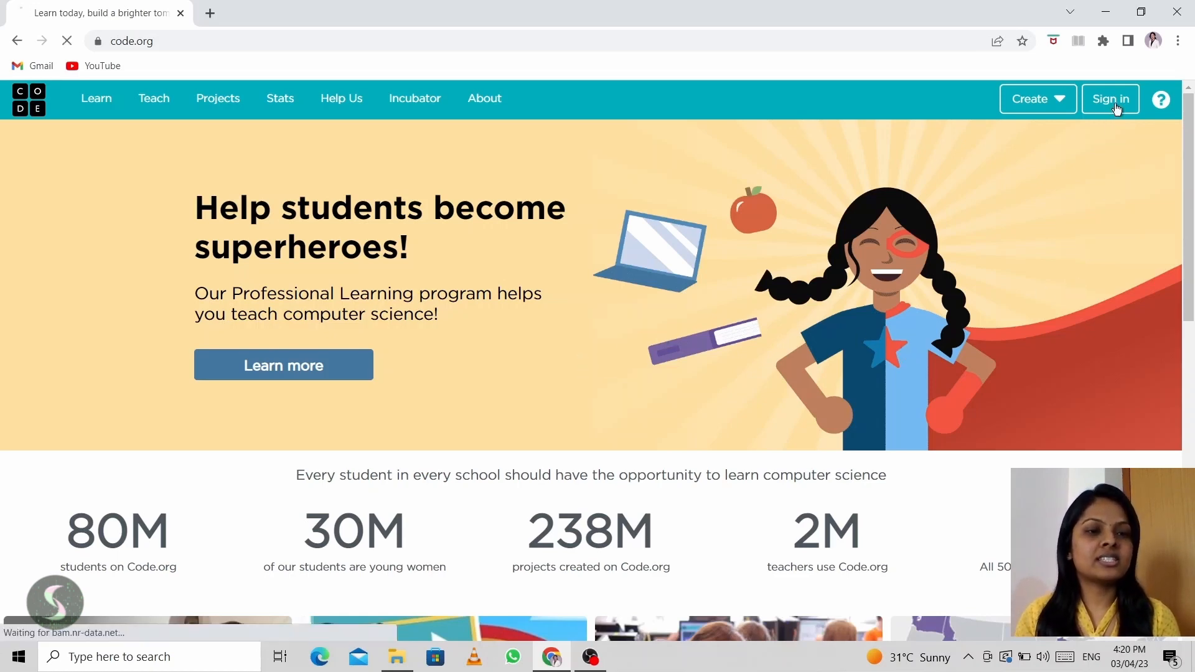
pyautogui.click(1109, 98)
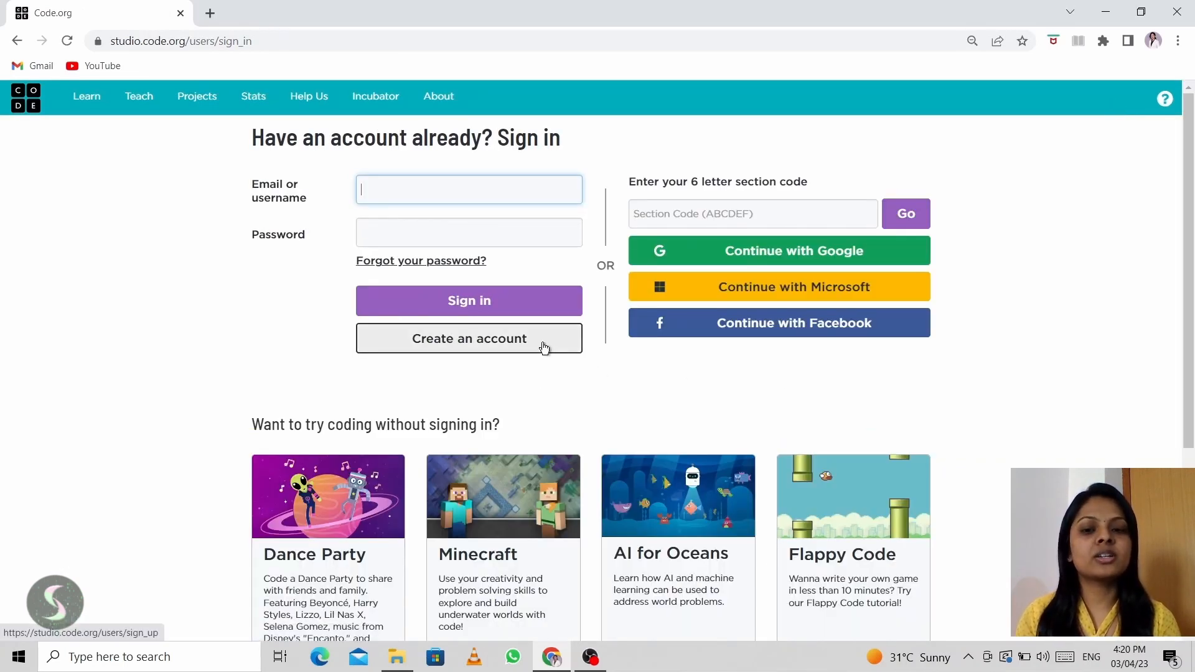
pyautogui.click(469, 339)
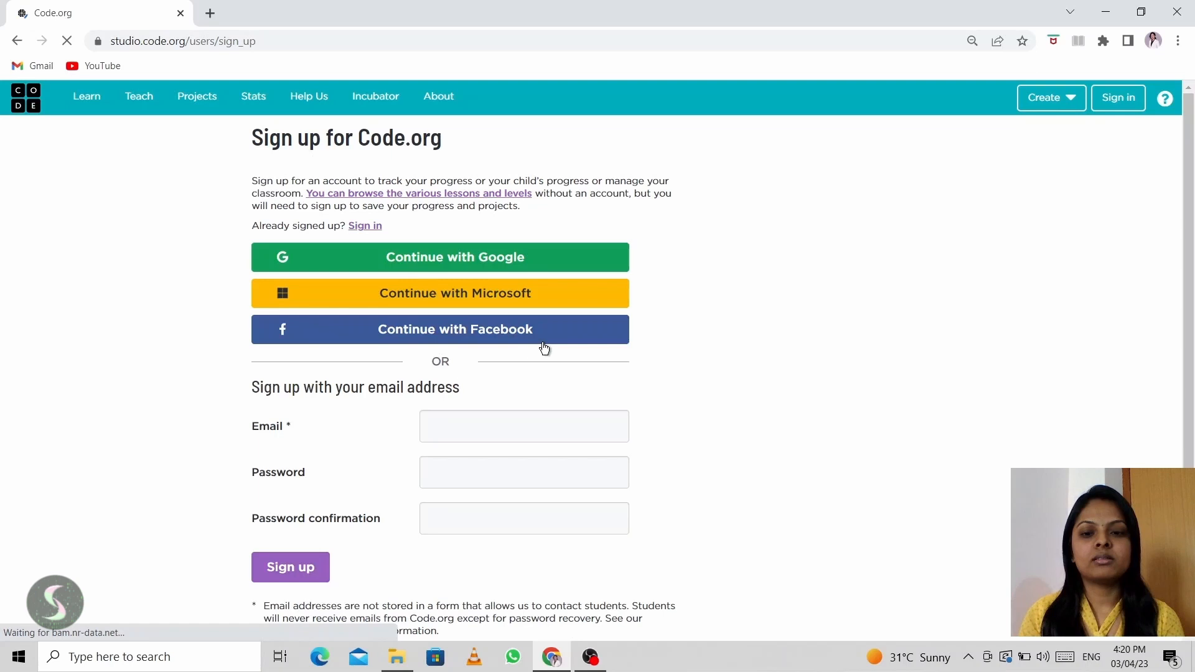
pyautogui.moveTo(752, 347)
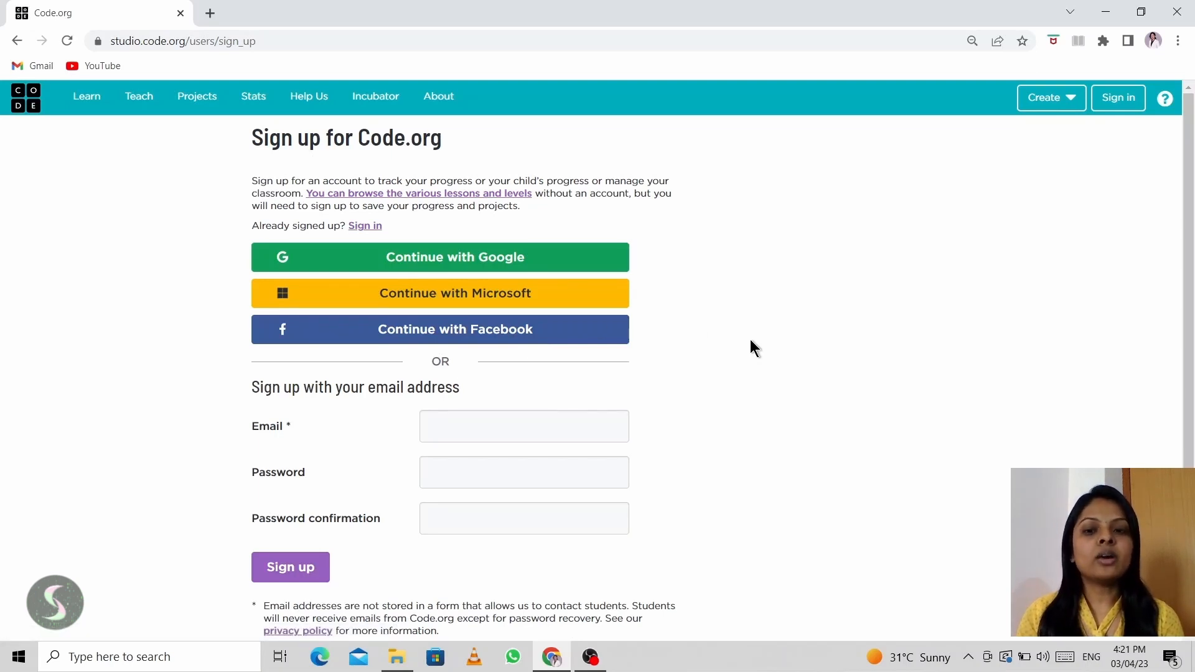
pyautogui.moveTo(551, 262)
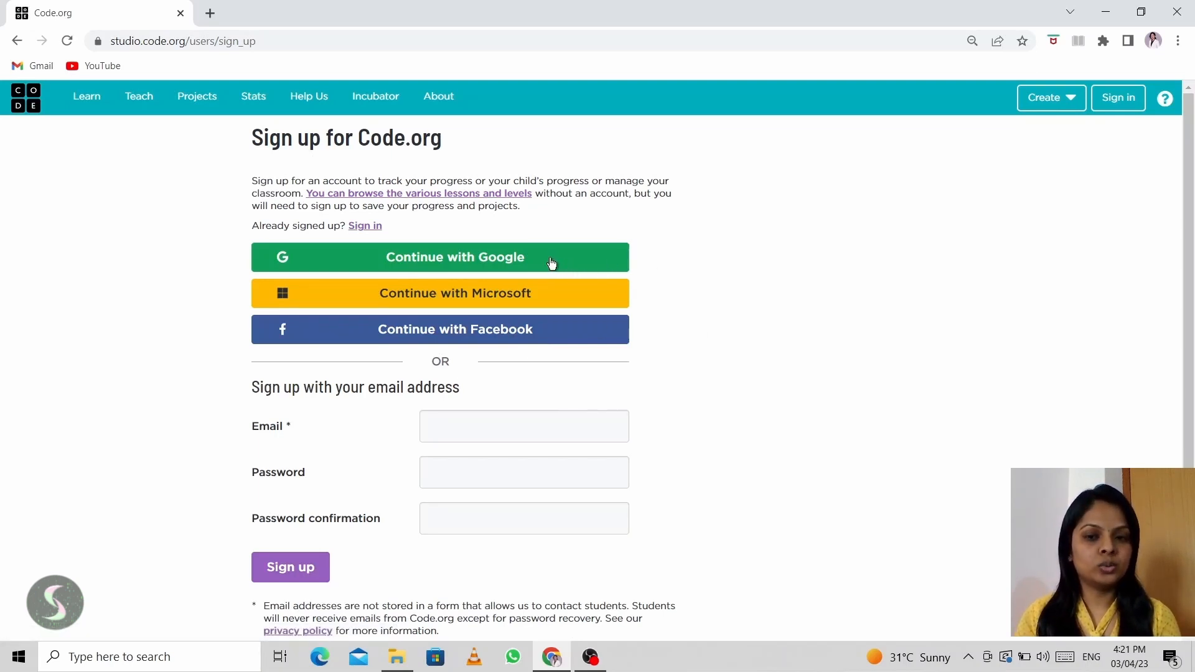
pyautogui.moveTo(607, 296)
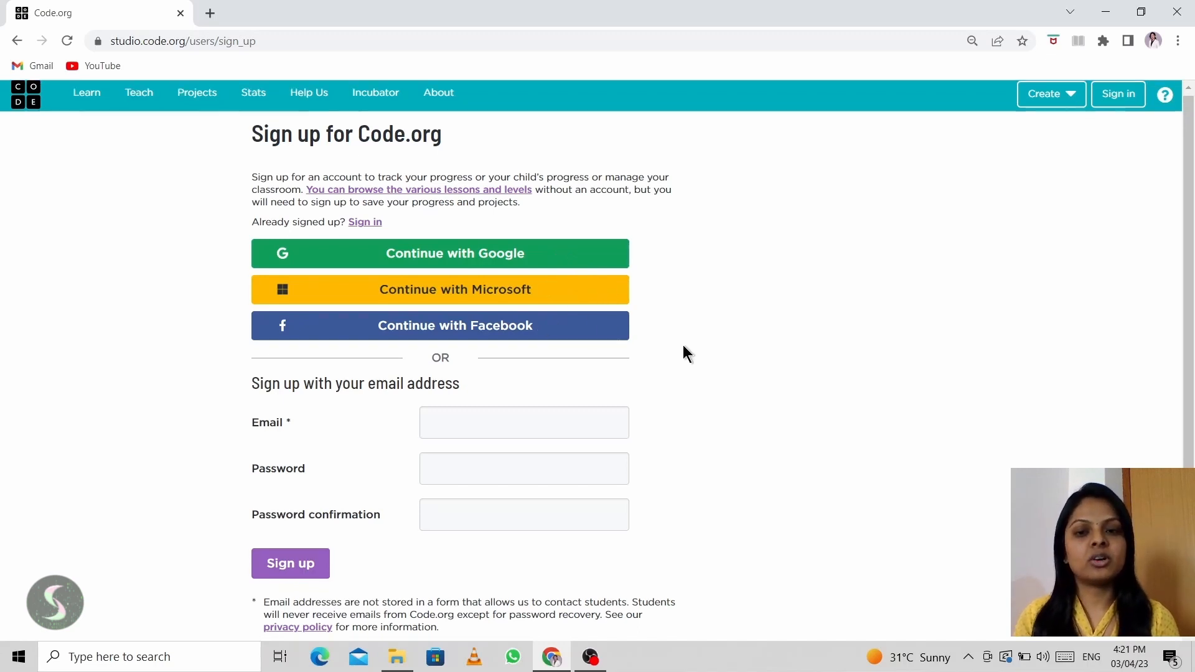
# - Choose Continue with Google on the sign-up page
pyautogui.scroll(-3)
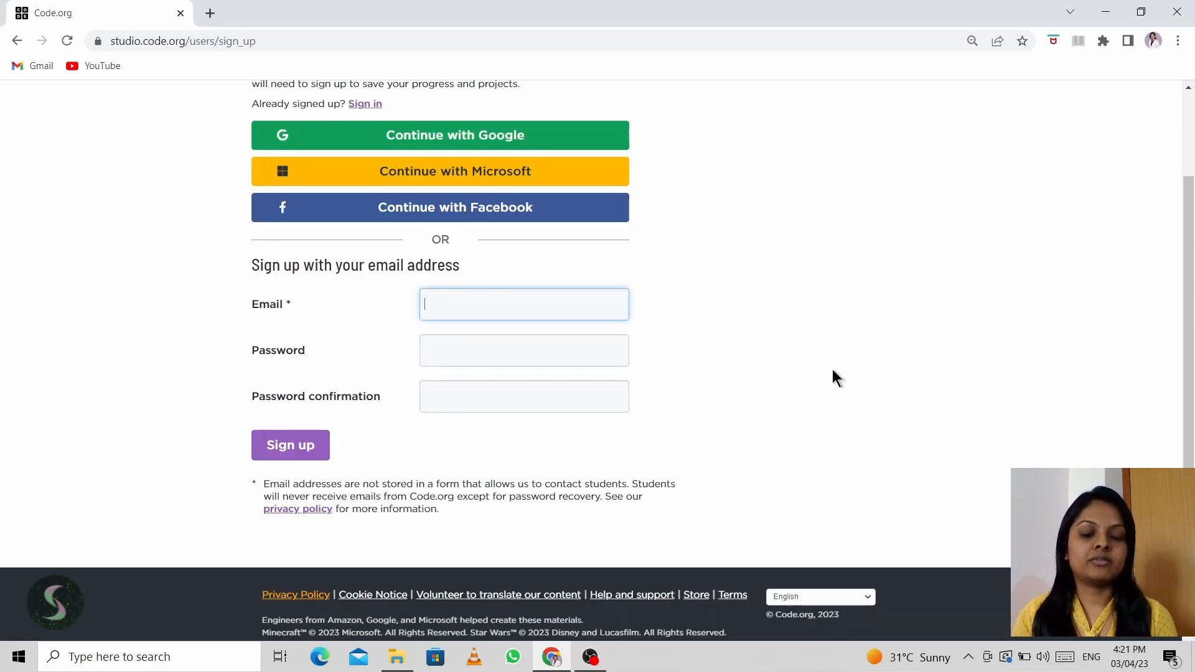
pyautogui.scroll(3)
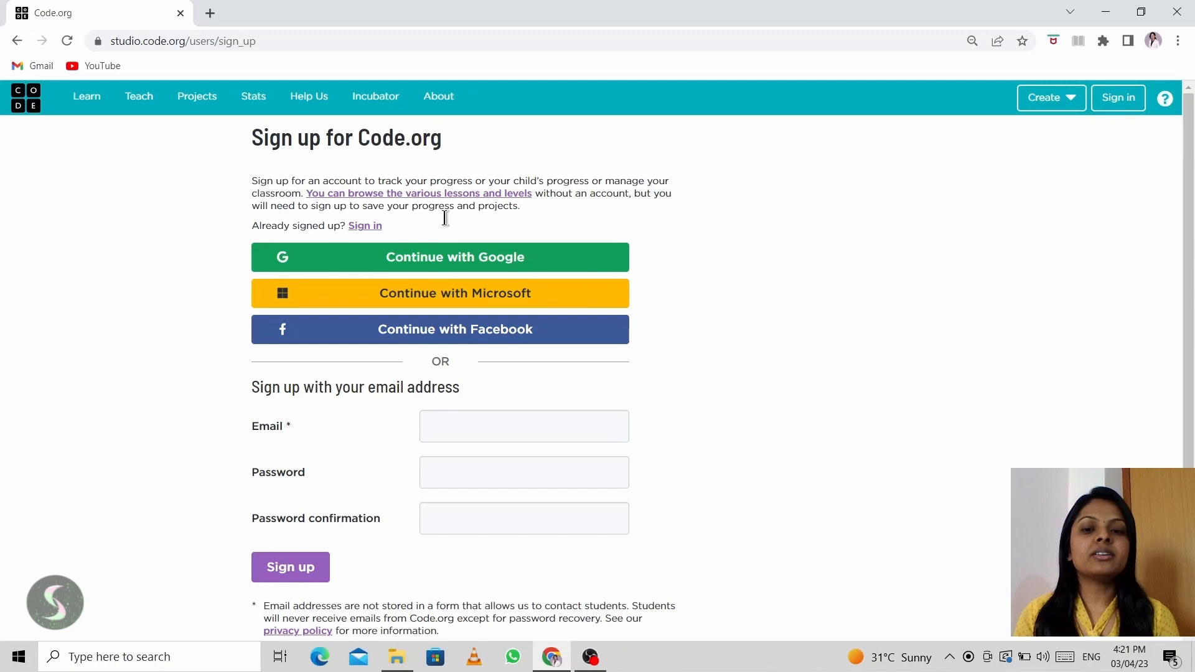
pyautogui.moveTo(567, 253)
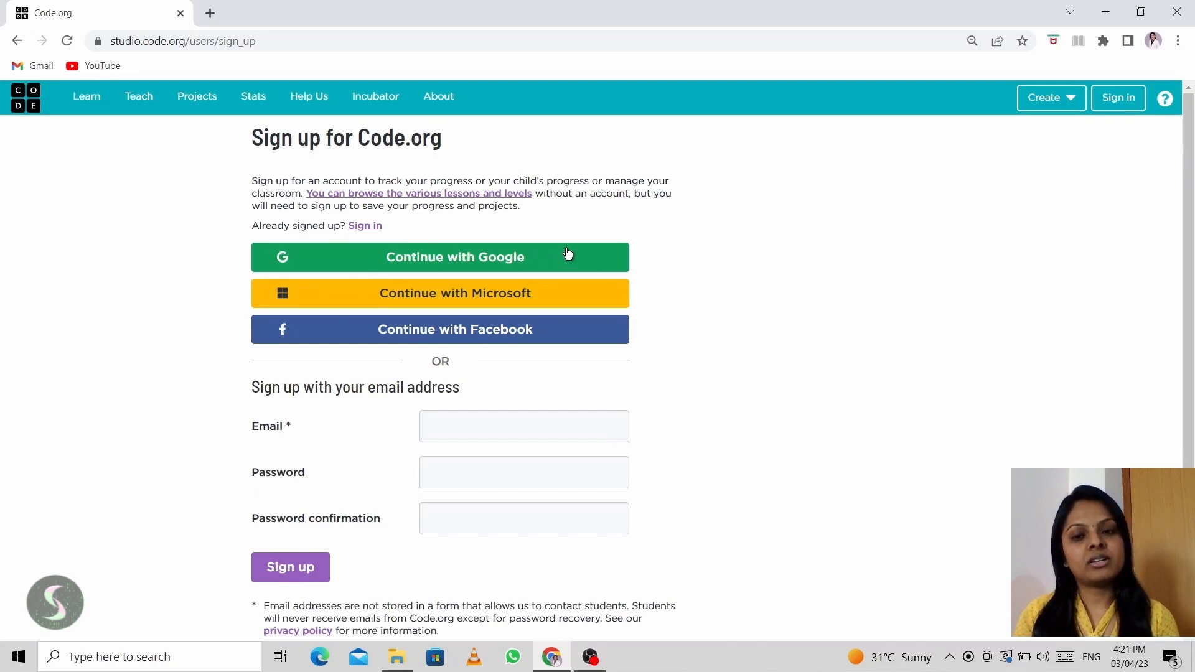
pyautogui.click(439, 256)
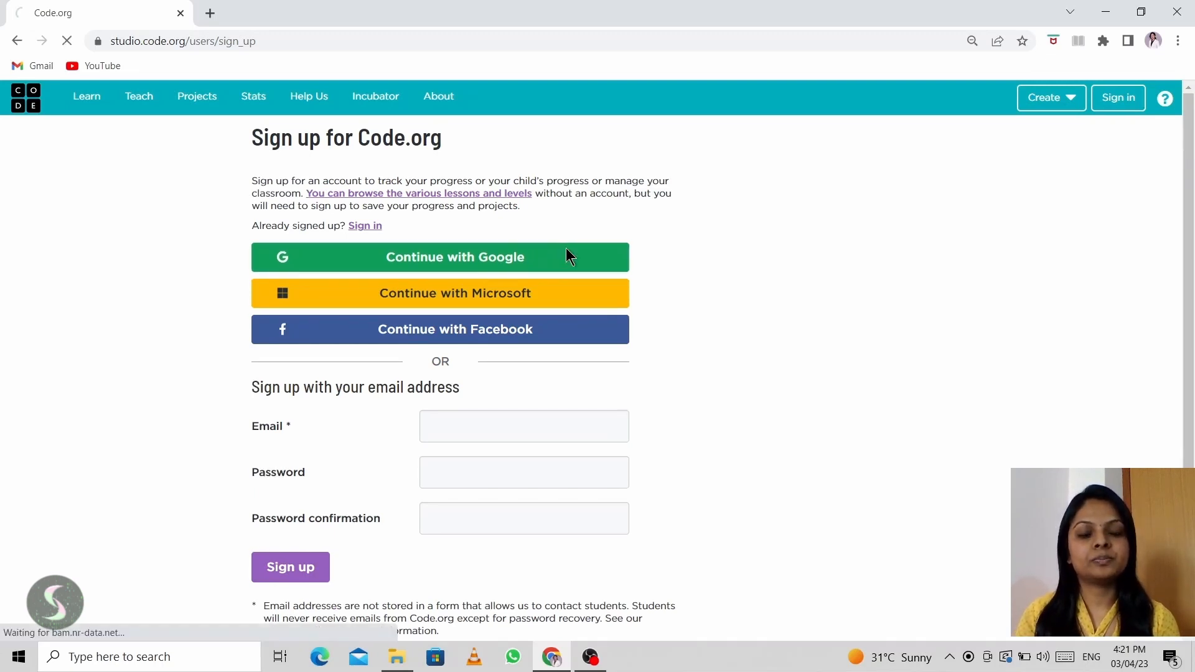
# - Continue the Google sign-up and mark it as a parent signing up for a child
pyautogui.click(455, 257)
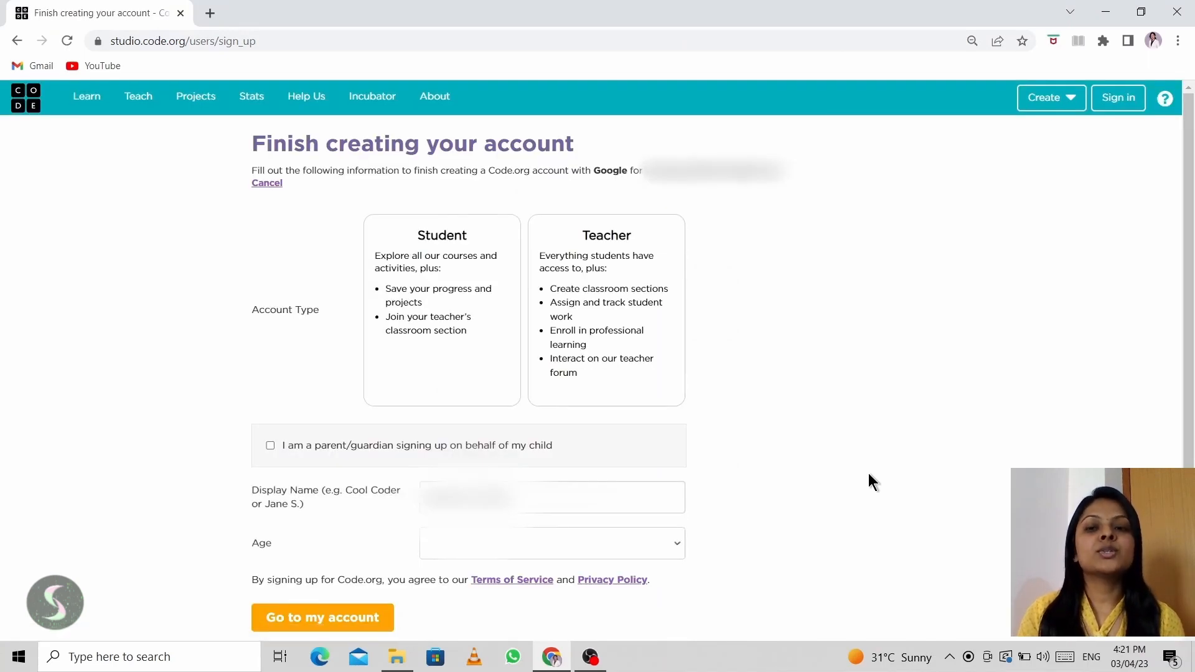
pyautogui.moveTo(789, 379)
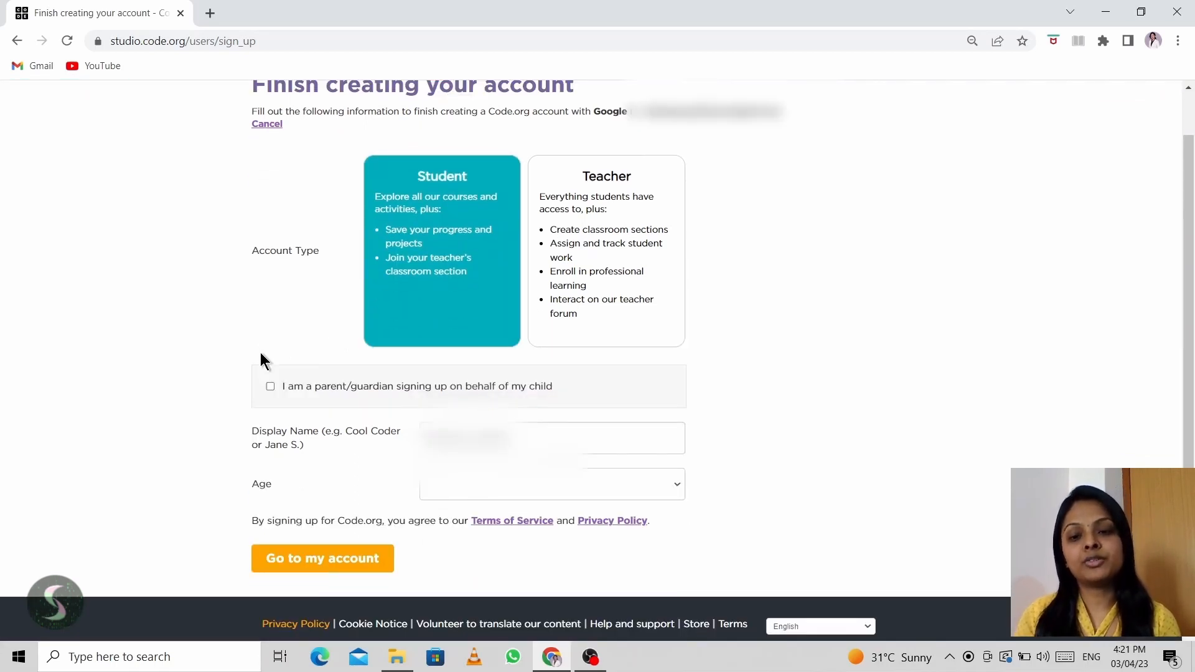
pyautogui.click(270, 386)
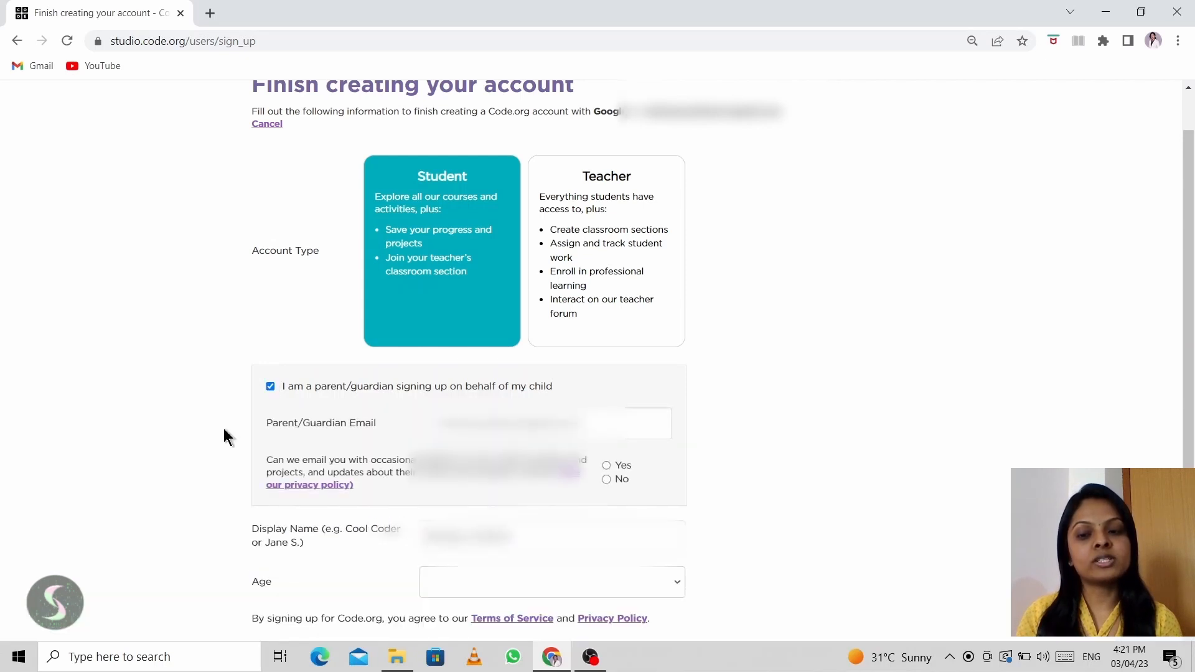
pyautogui.scroll(-3)
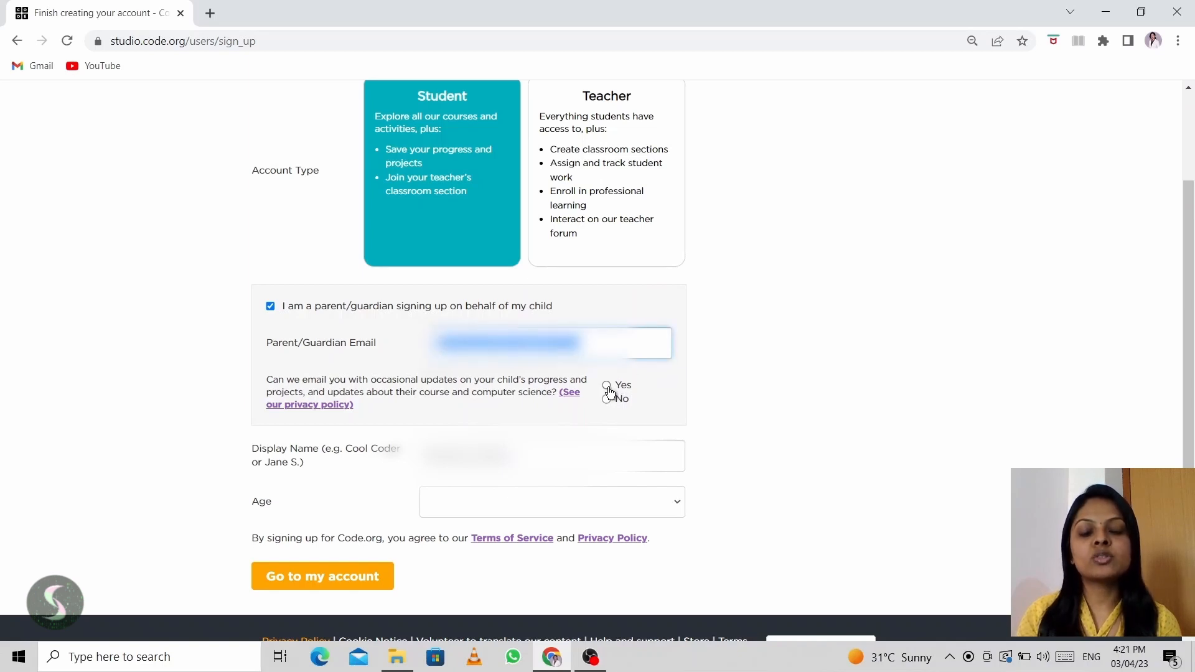
# - Decline email updates about the child's progress and move to the display name field
pyautogui.click(606, 385)
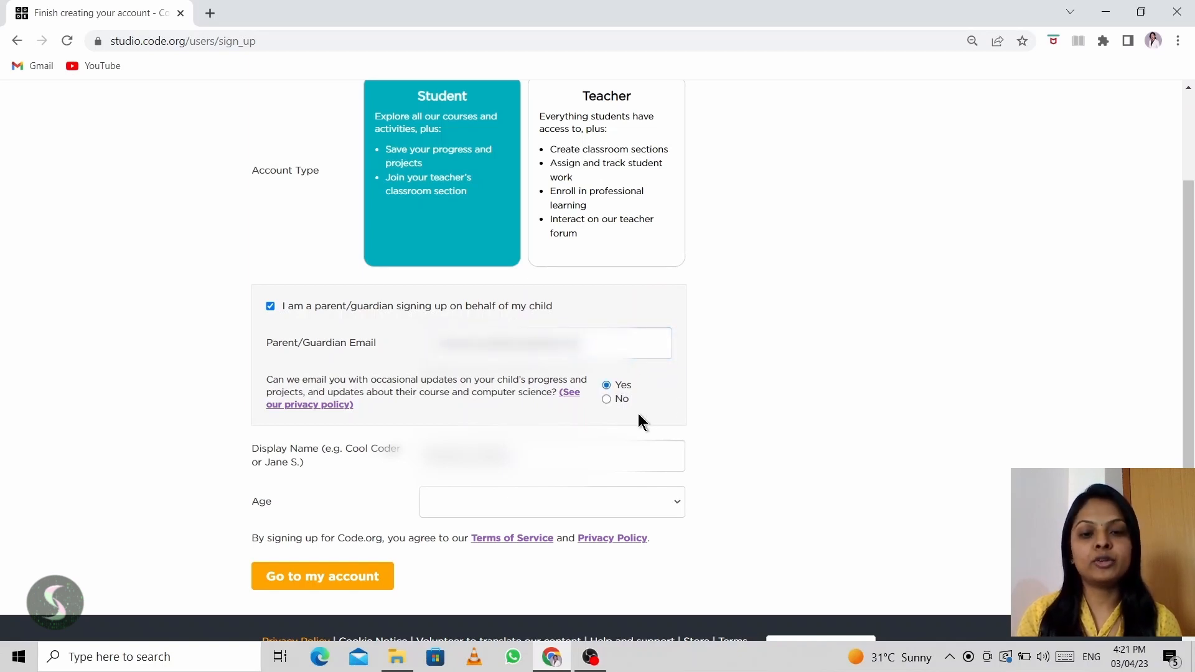
pyautogui.click(607, 398)
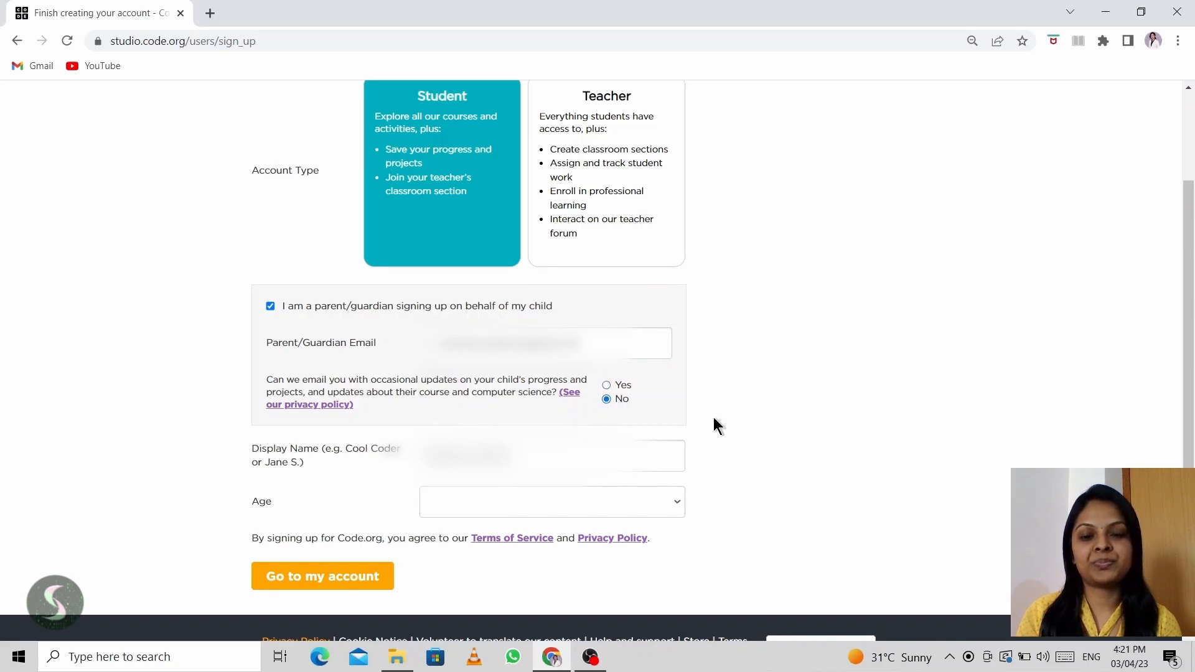
pyautogui.scroll(-3)
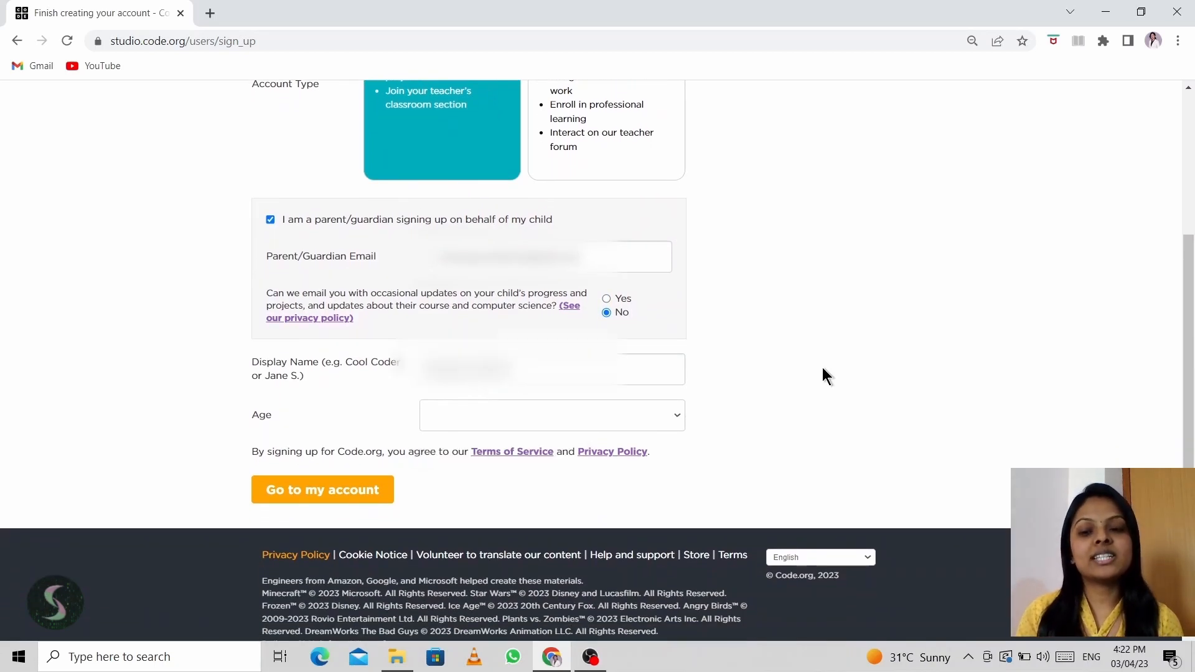
pyautogui.click(552, 369)
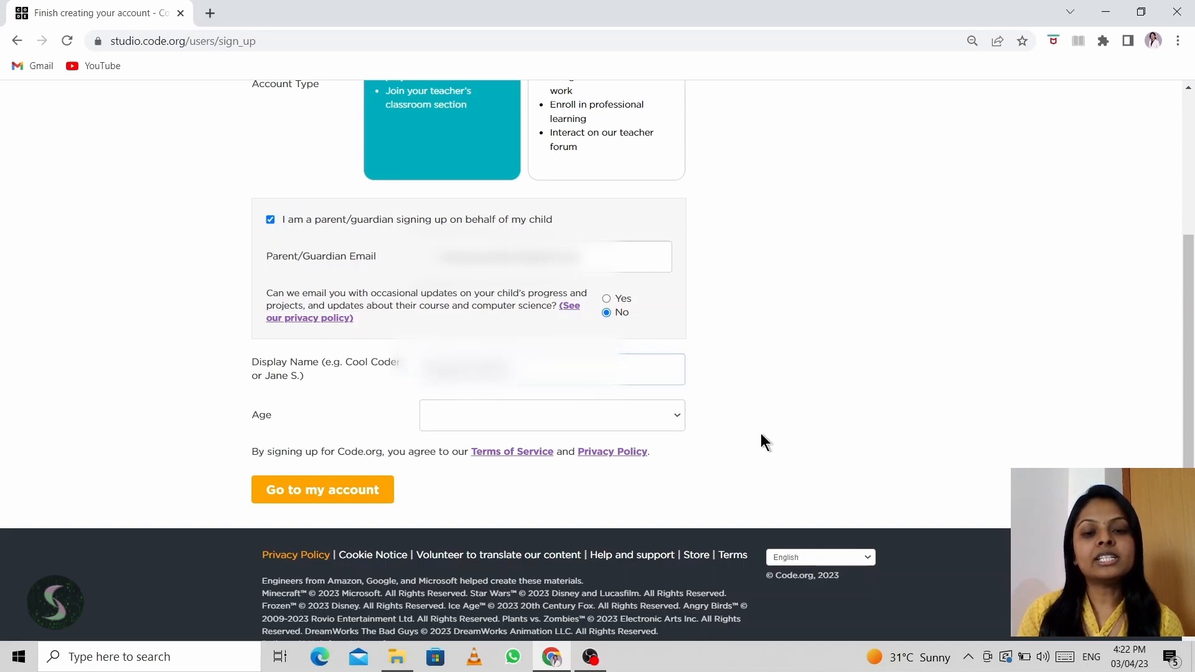
# - Set the age to 7, then change it to 21+ in the Age dropdown
pyautogui.click(550, 415)
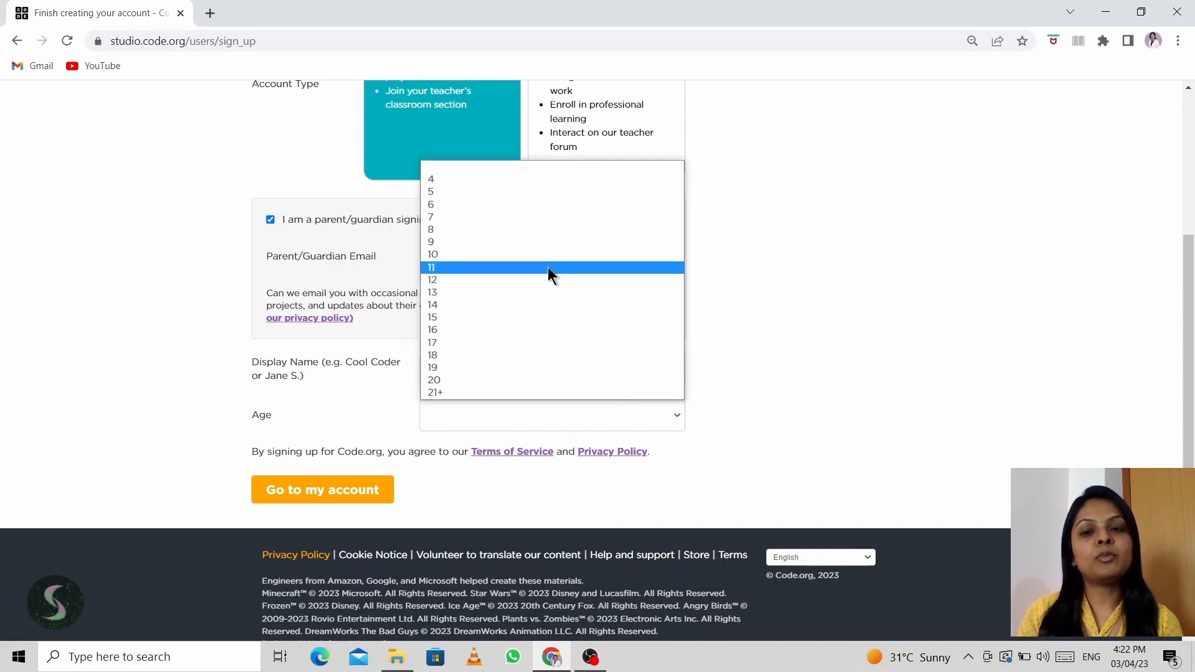
pyautogui.moveTo(503, 217)
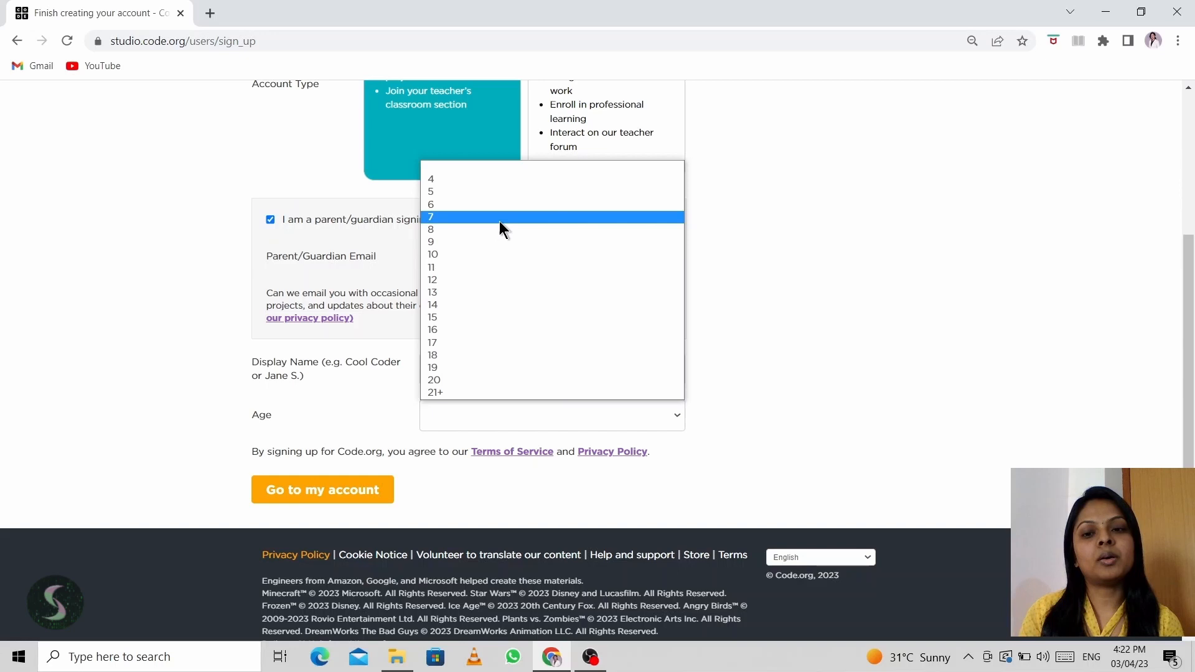
pyautogui.click(431, 217)
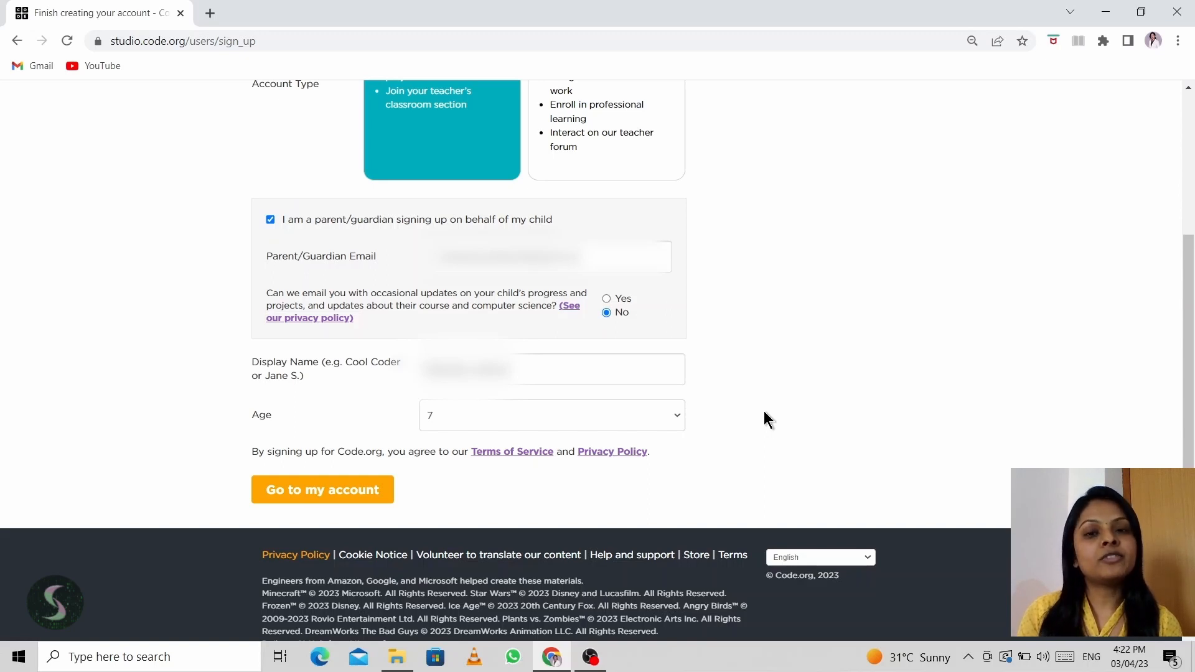
pyautogui.moveTo(644, 423)
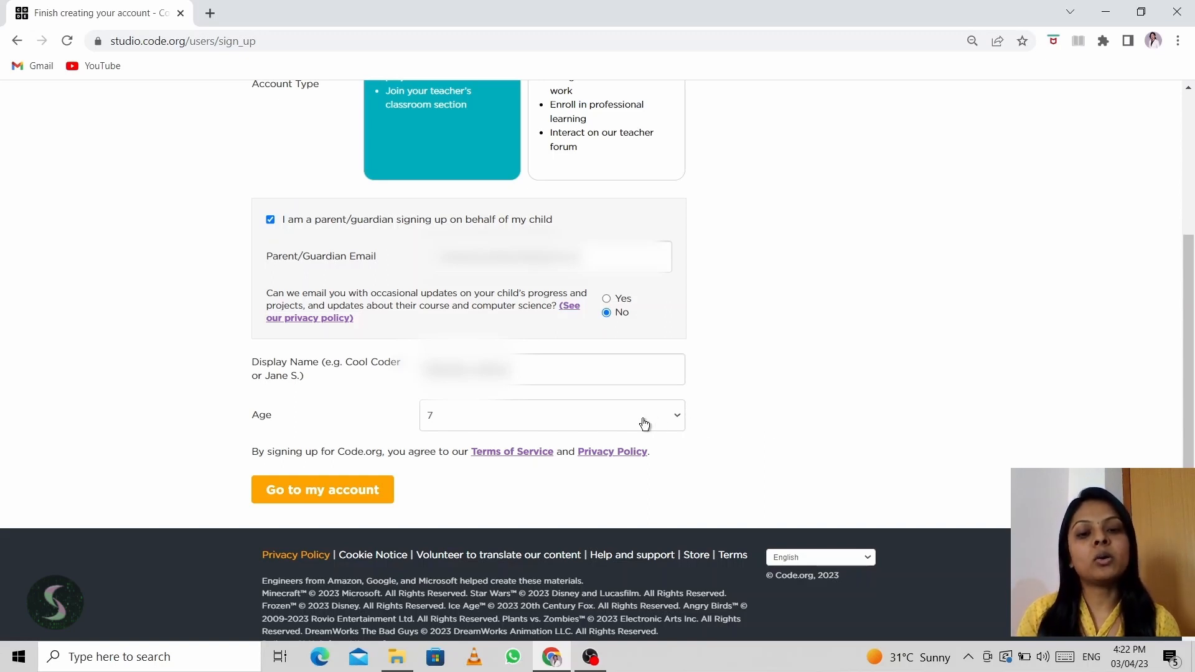
pyautogui.click(551, 414)
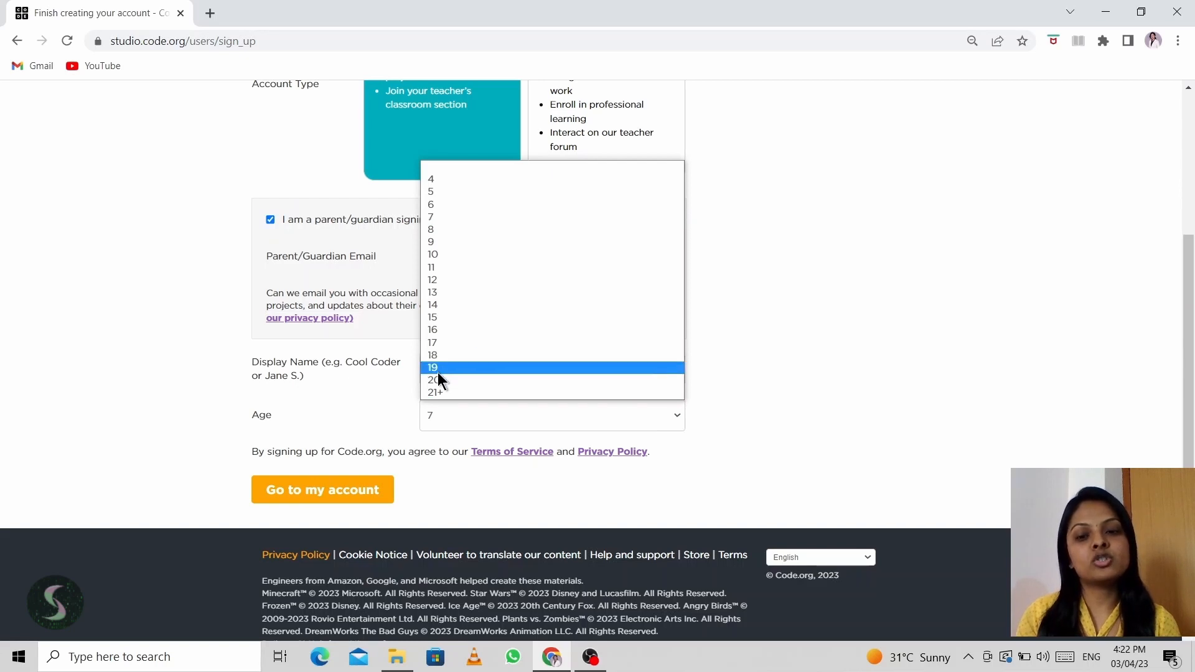
pyautogui.click(436, 392)
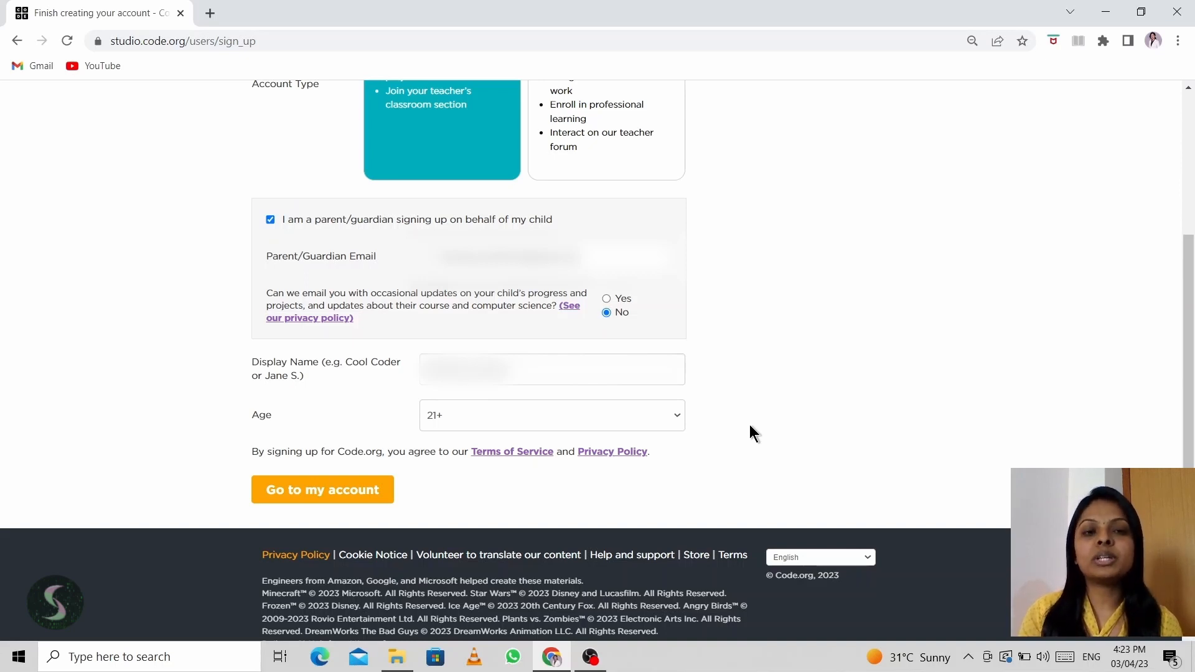
pyautogui.moveTo(616, 416)
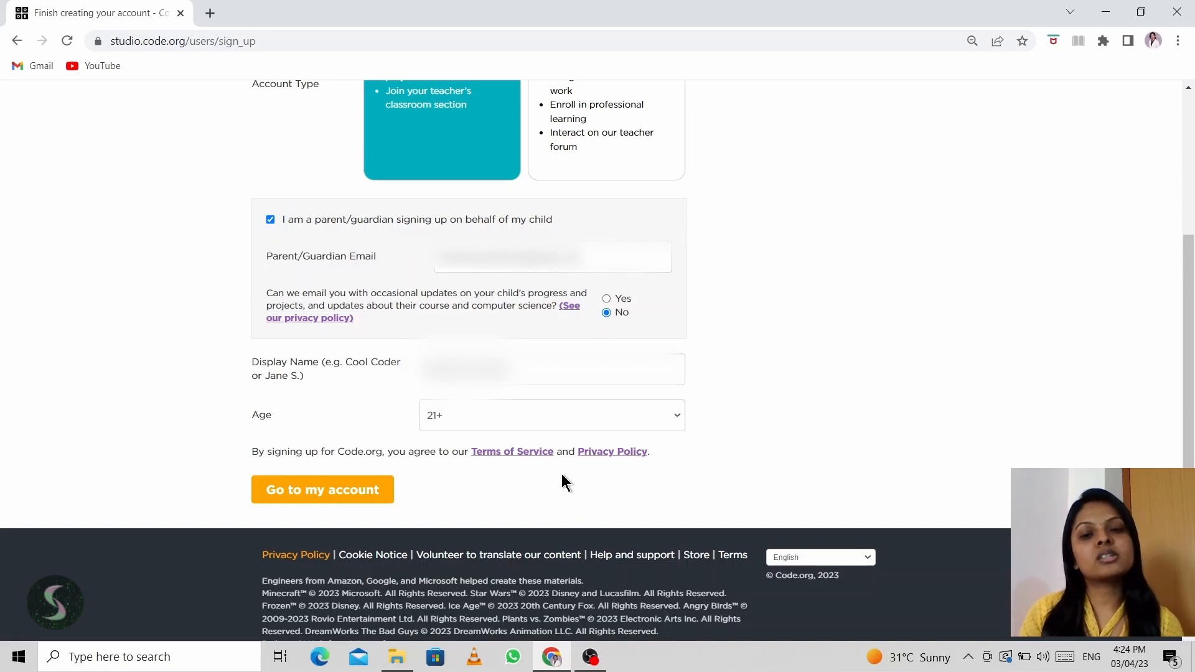
# - Keep 21+ as the age and submit Go to my account to create the account
pyautogui.click(551, 414)
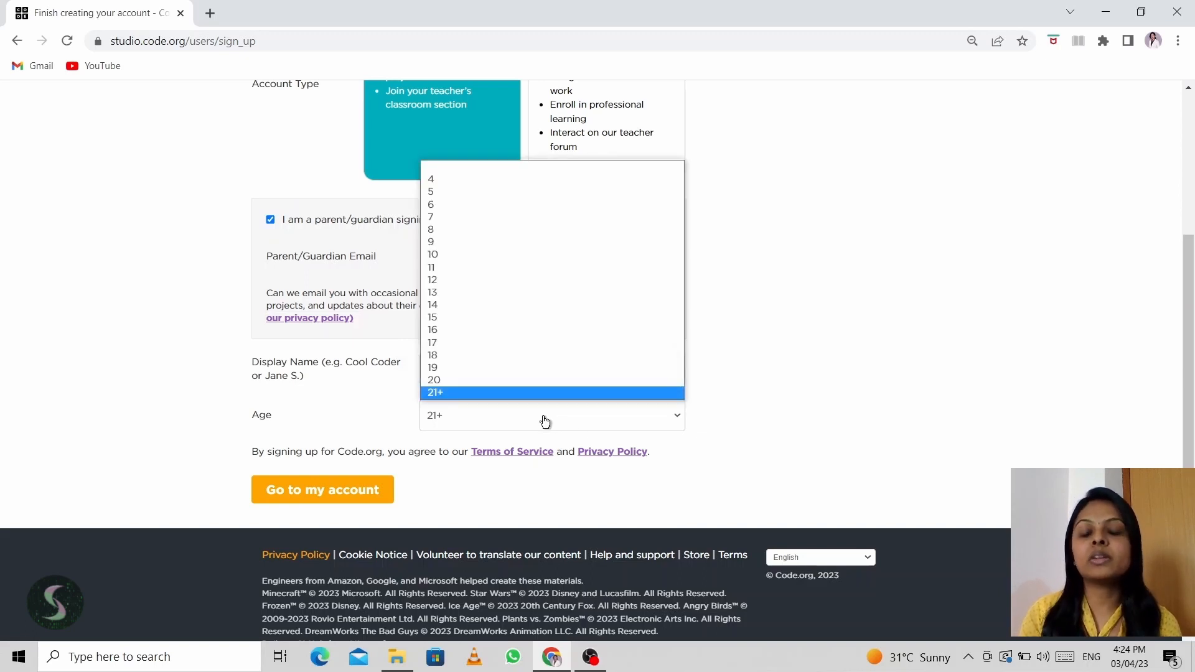
pyautogui.moveTo(474, 402)
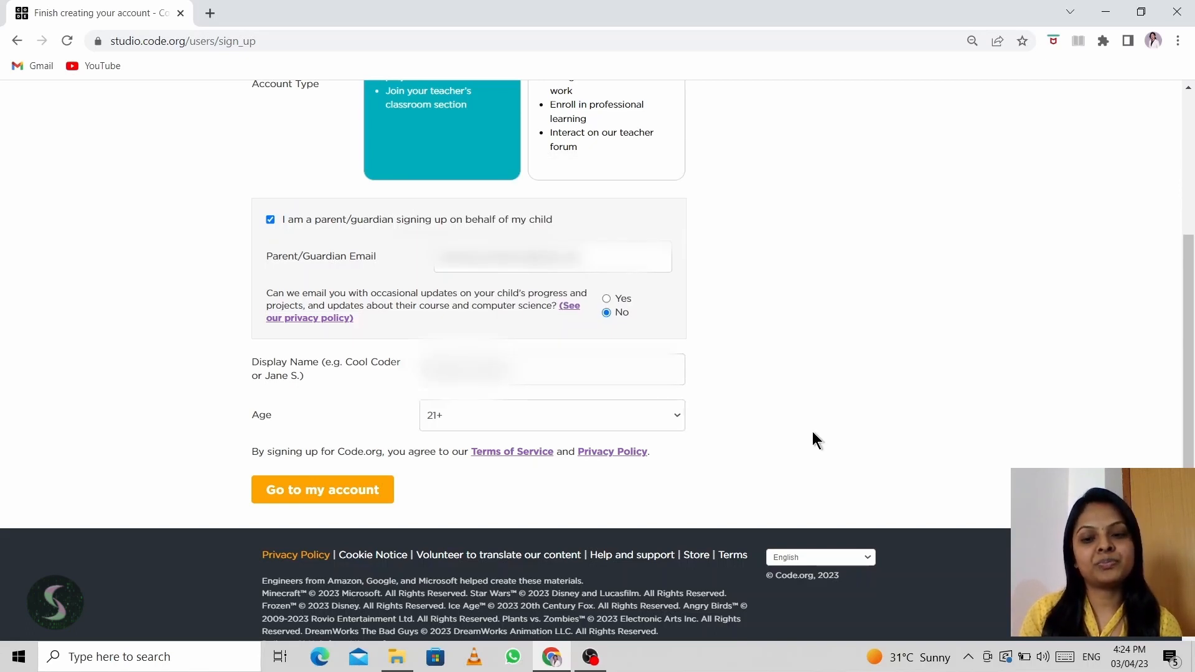
pyautogui.click(552, 414)
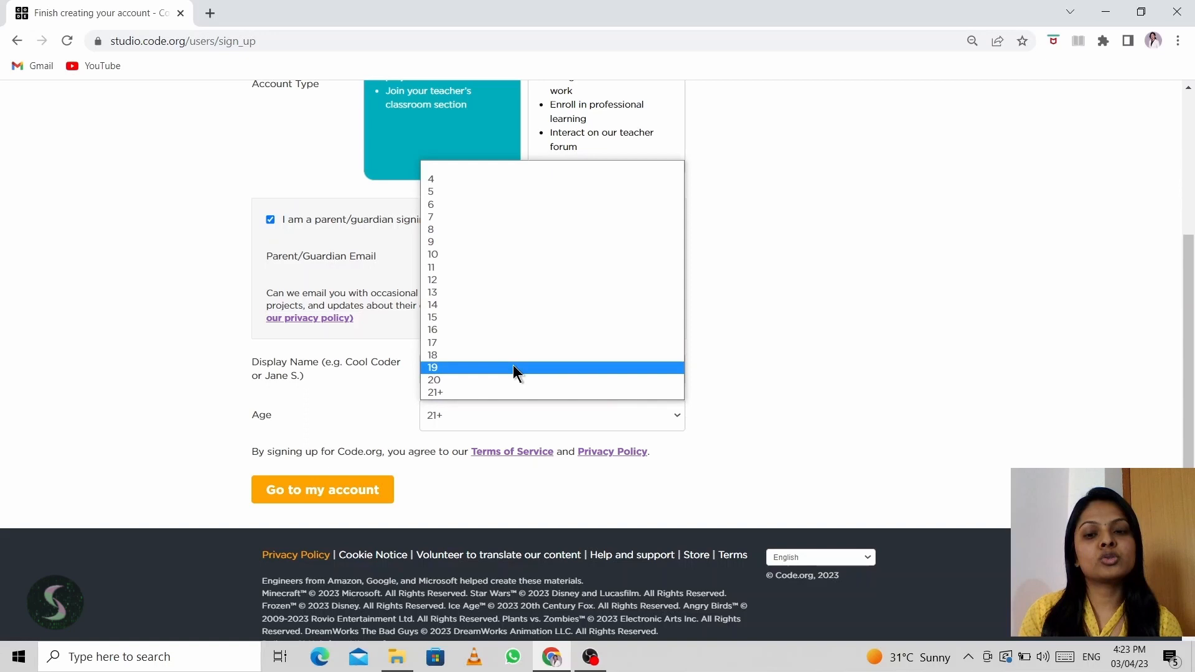
pyautogui.click(811, 433)
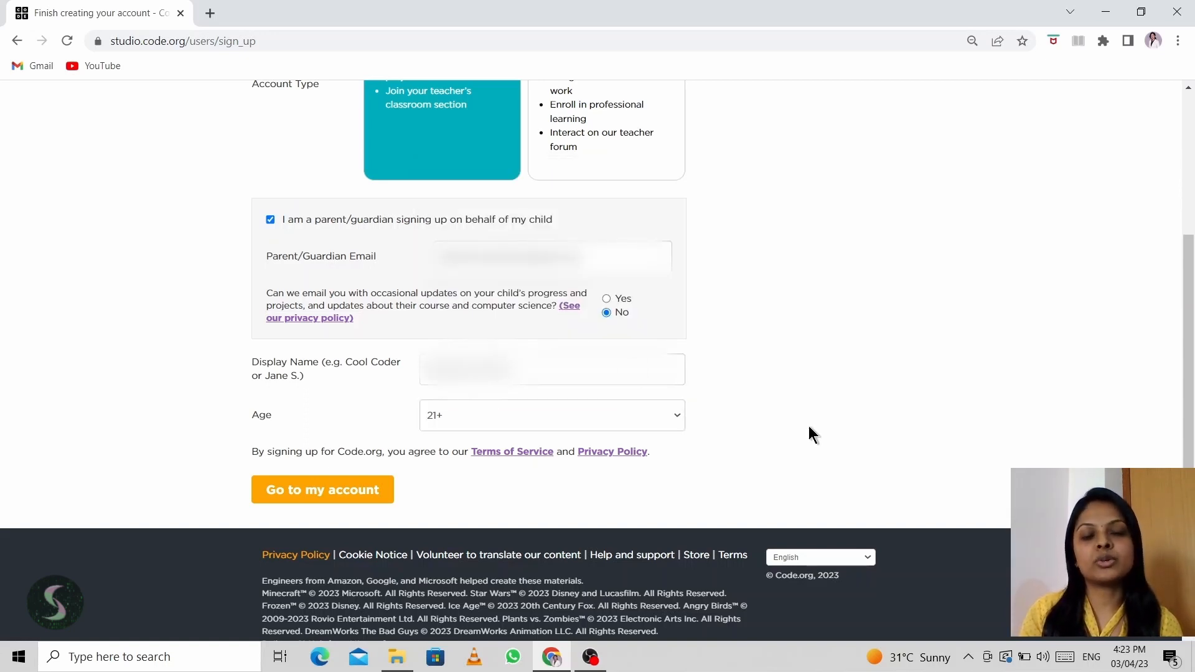
pyautogui.moveTo(601, 417)
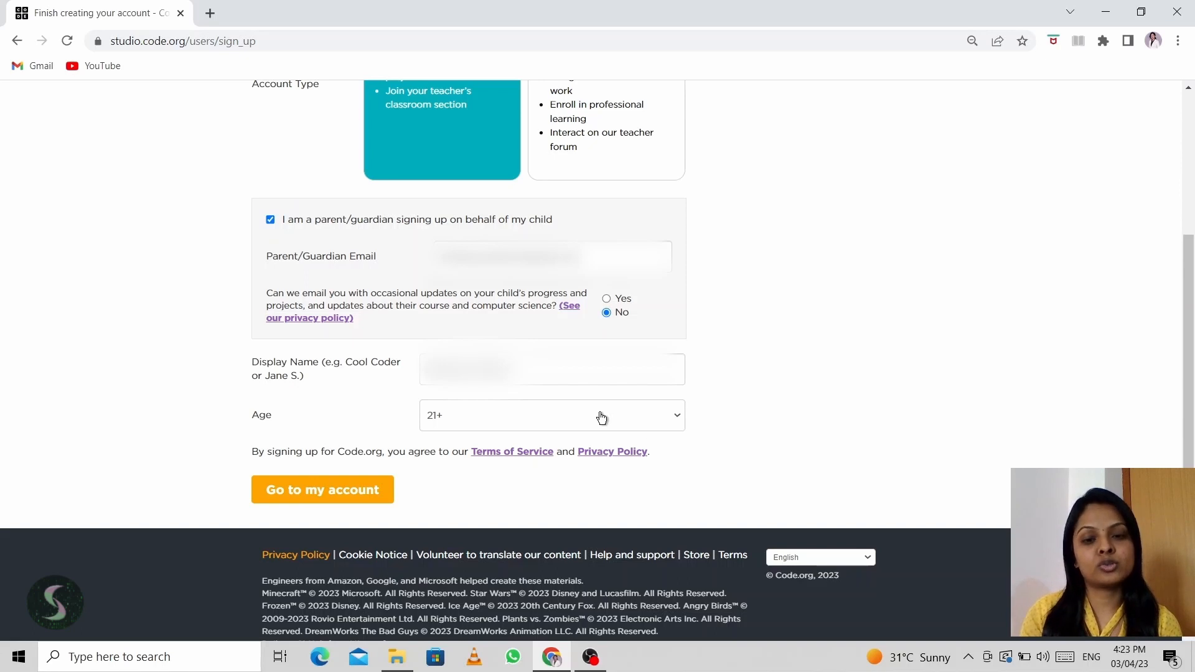
pyautogui.moveTo(323, 489)
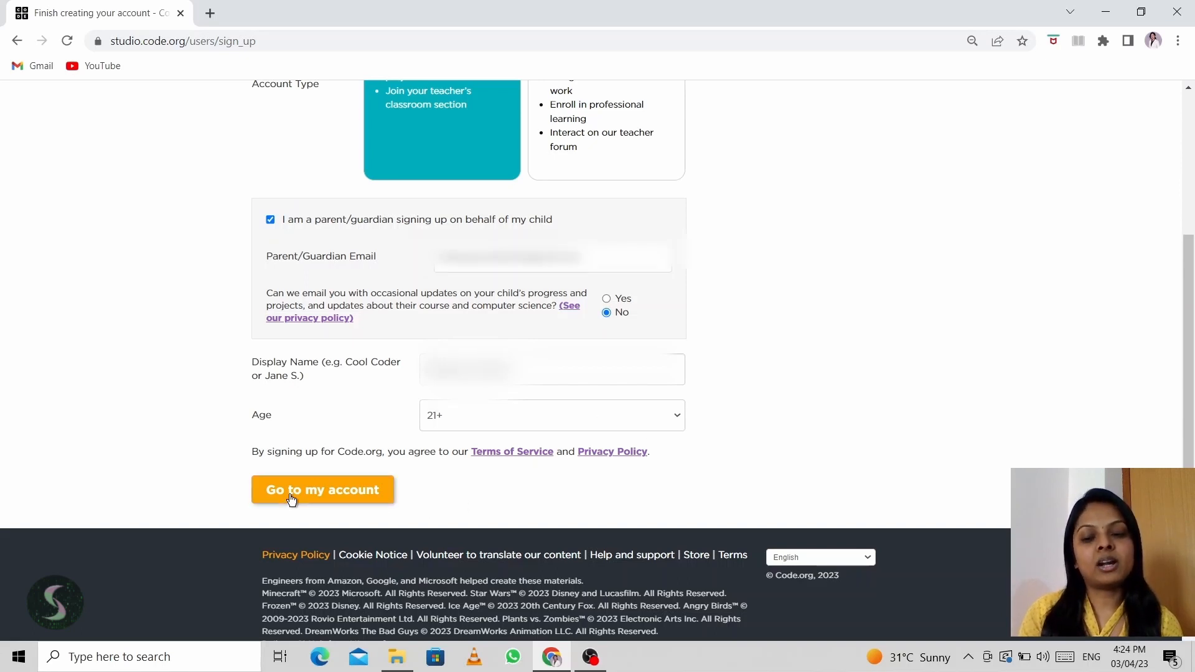
pyautogui.click(321, 490)
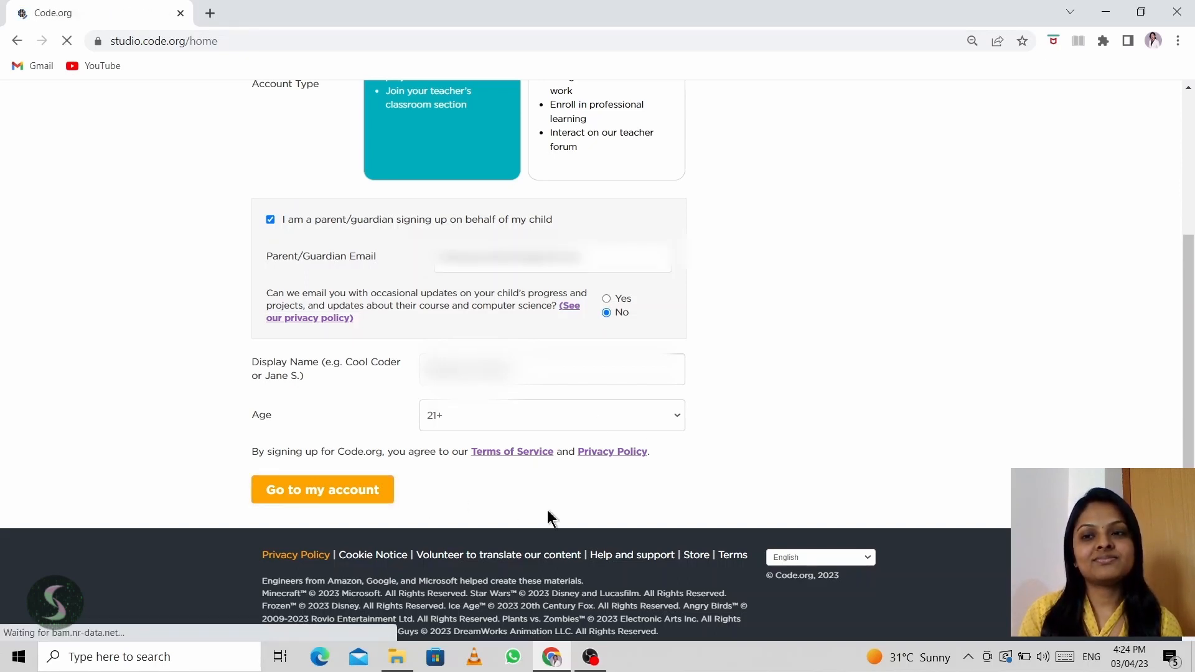
# - Reload My Dashboard, scroll through courses and sections, then open the account menu
pyautogui.click(321, 489)
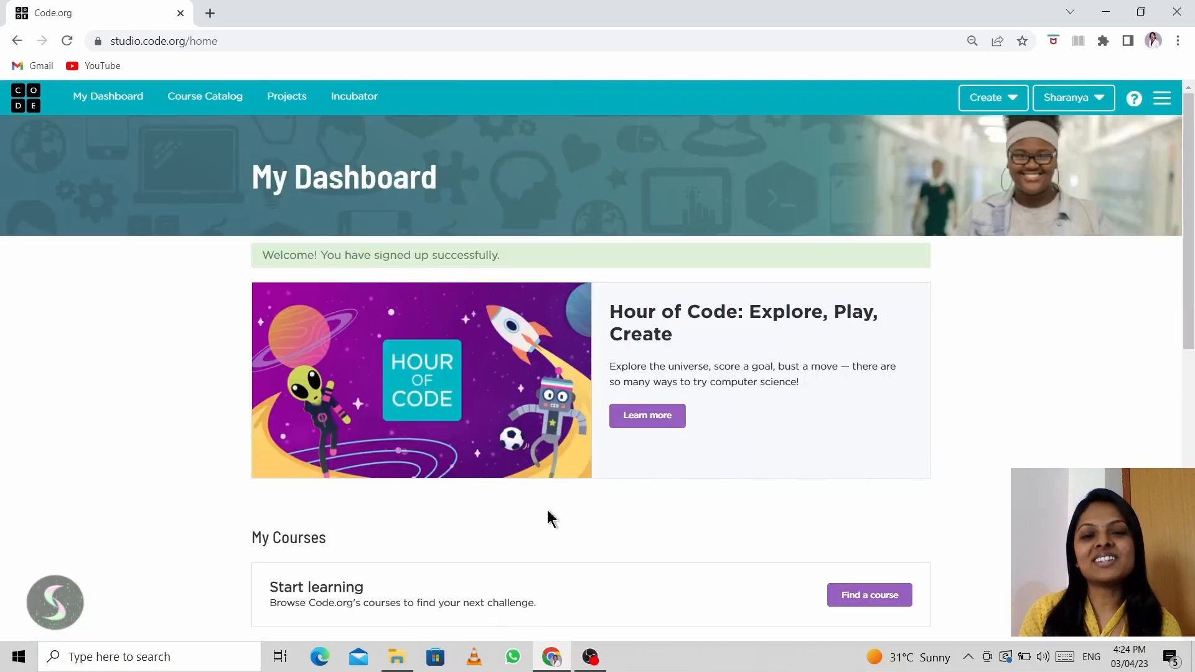
pyautogui.moveTo(1017, 446)
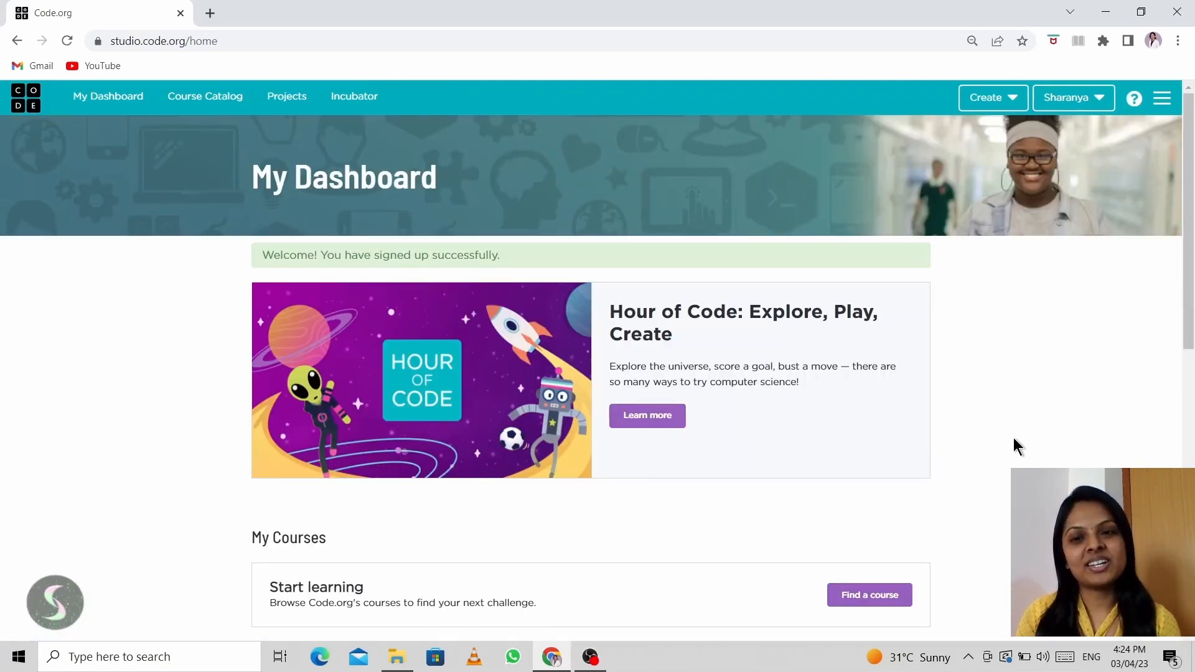
pyautogui.moveTo(572, 149)
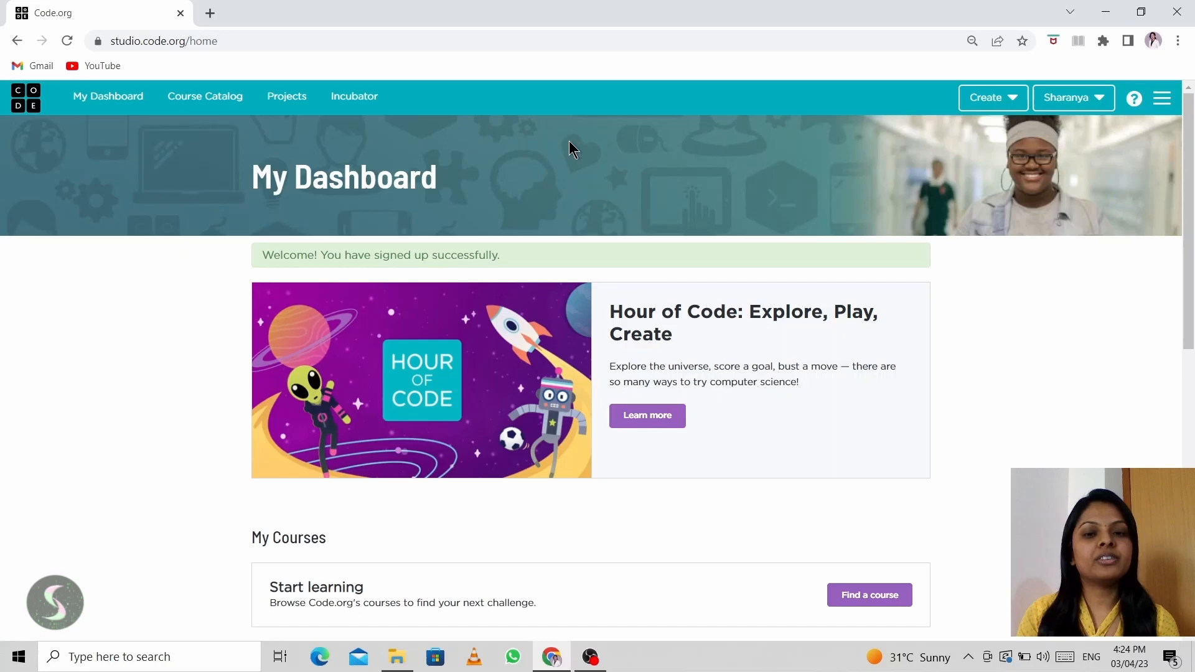
pyautogui.moveTo(987, 402)
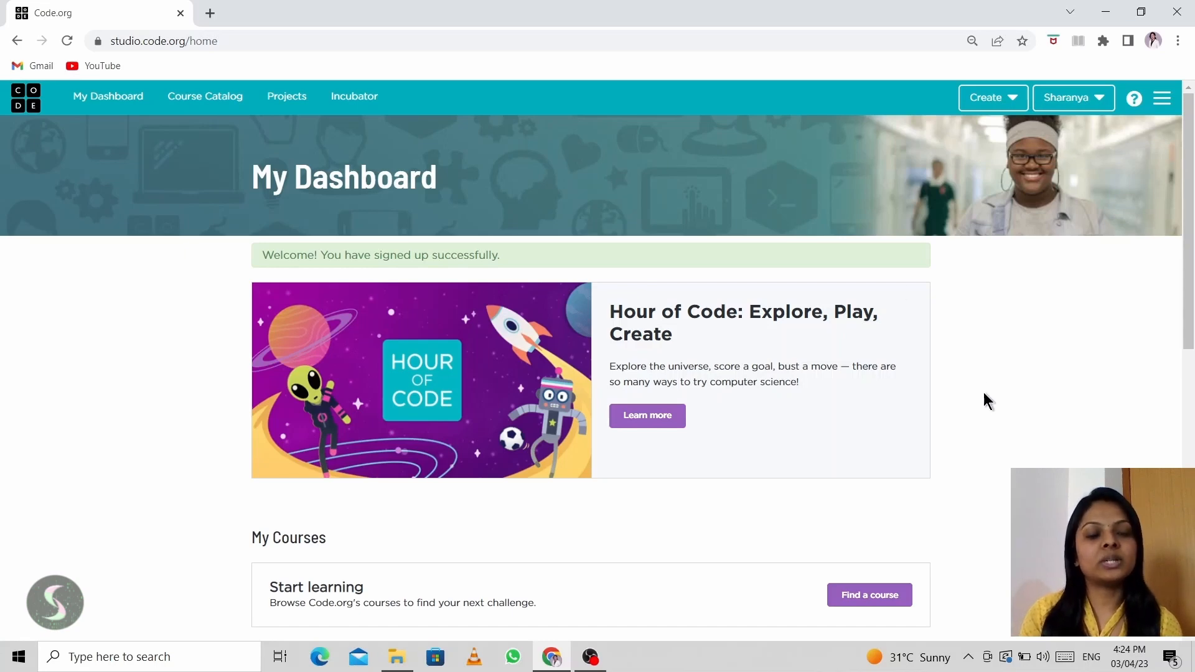
pyautogui.moveTo(107, 96)
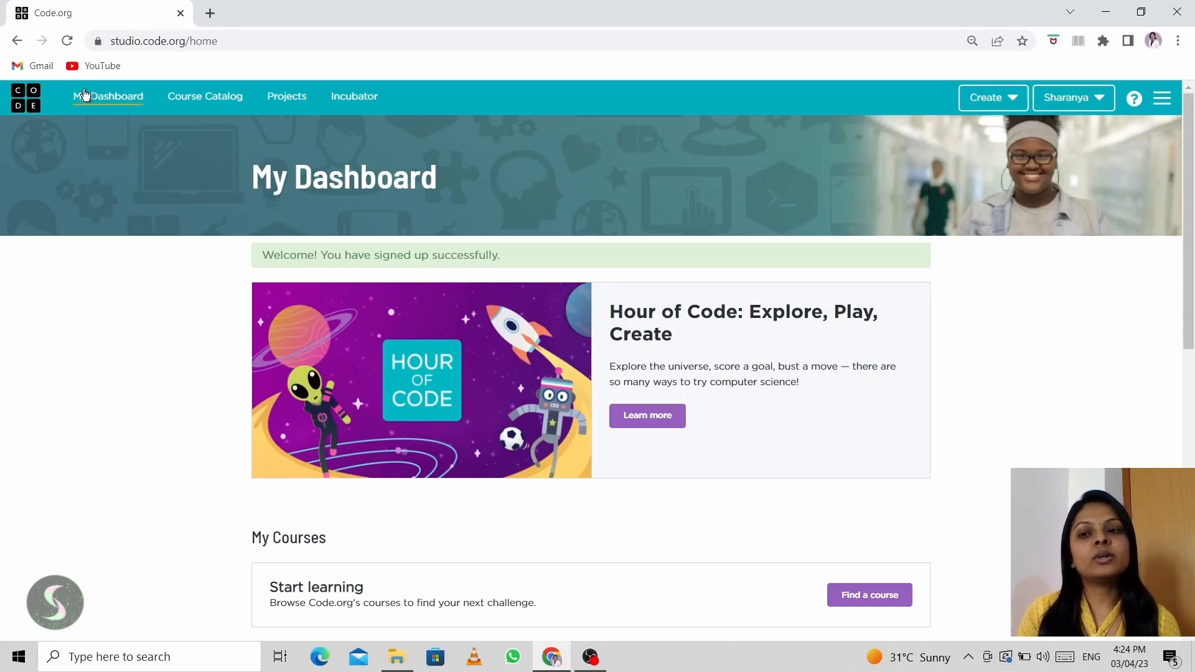
pyautogui.click(107, 96)
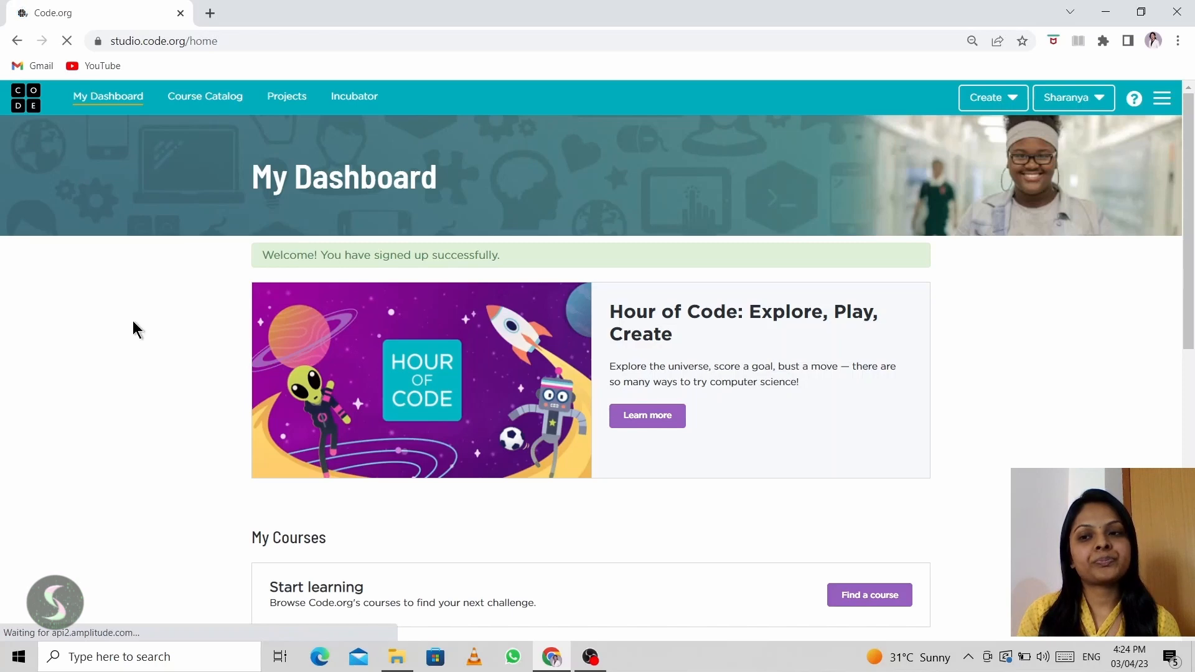
pyautogui.scroll(-3)
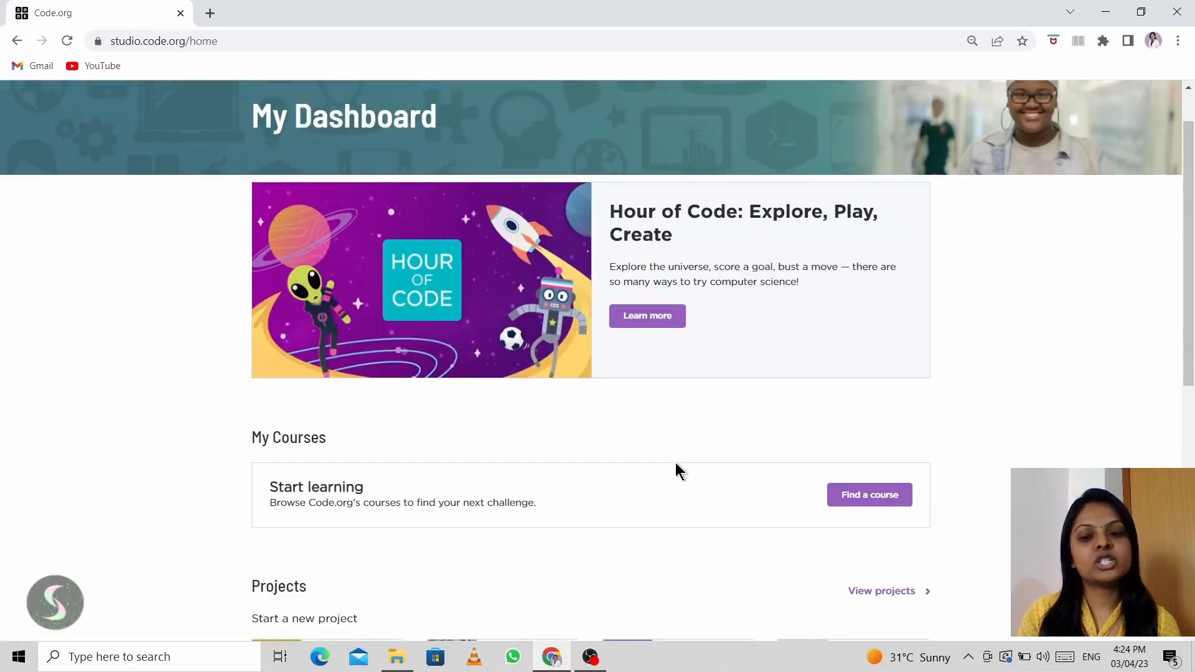
pyautogui.scroll(-3)
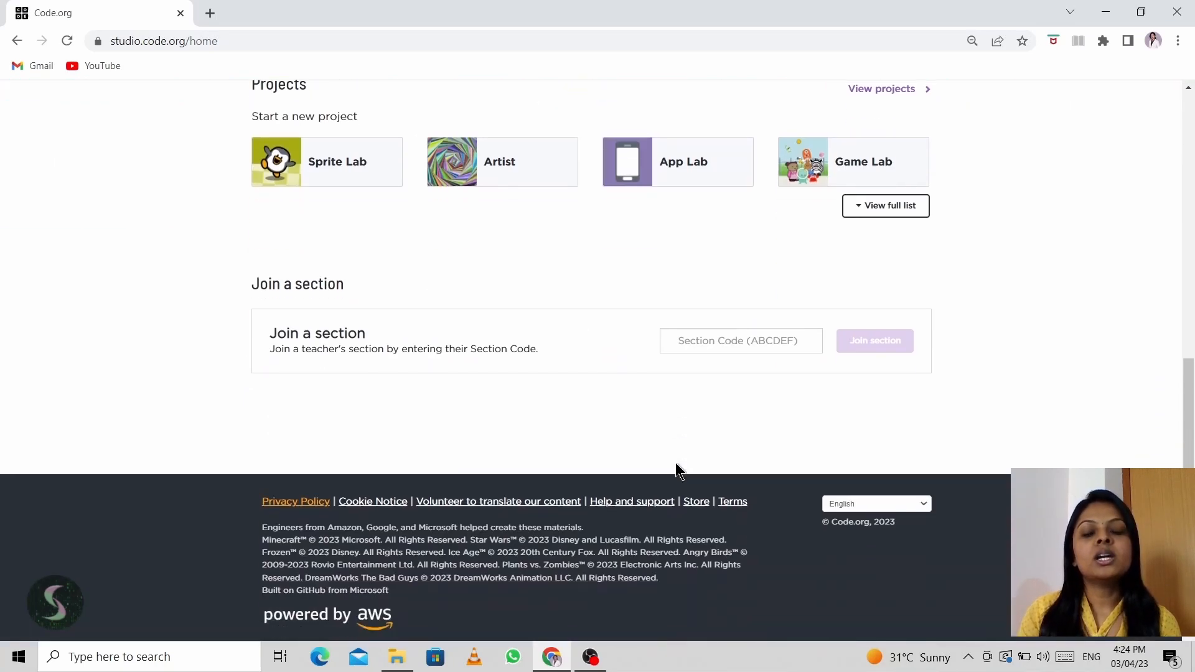
pyautogui.scroll(3)
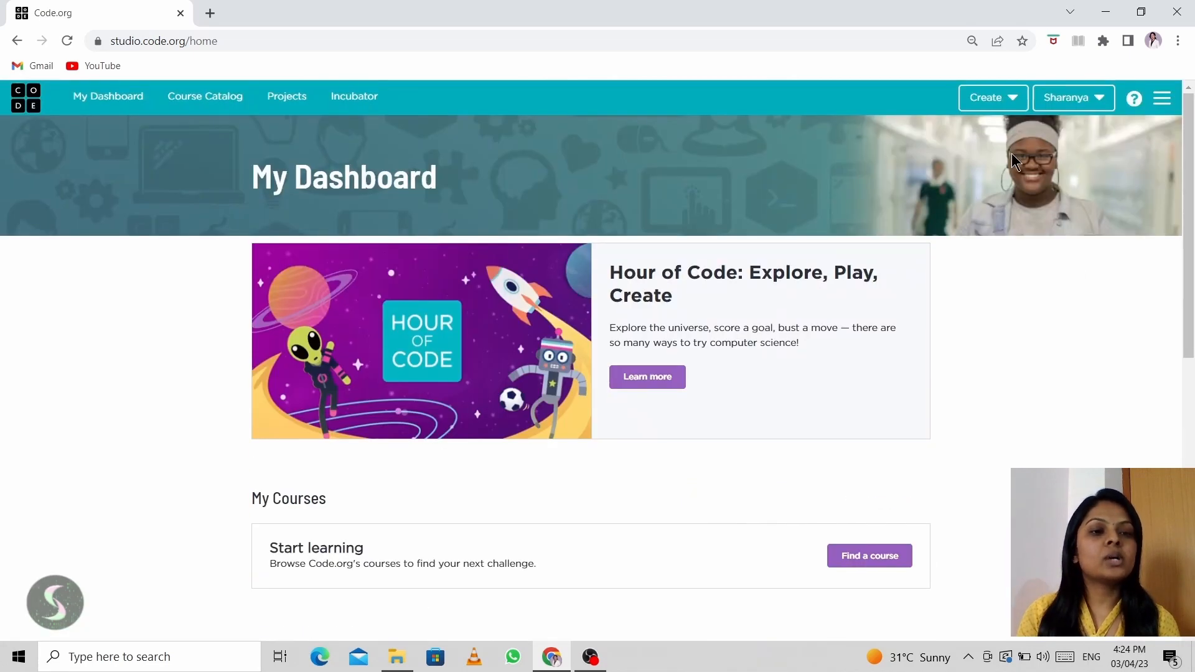
pyautogui.click(1070, 97)
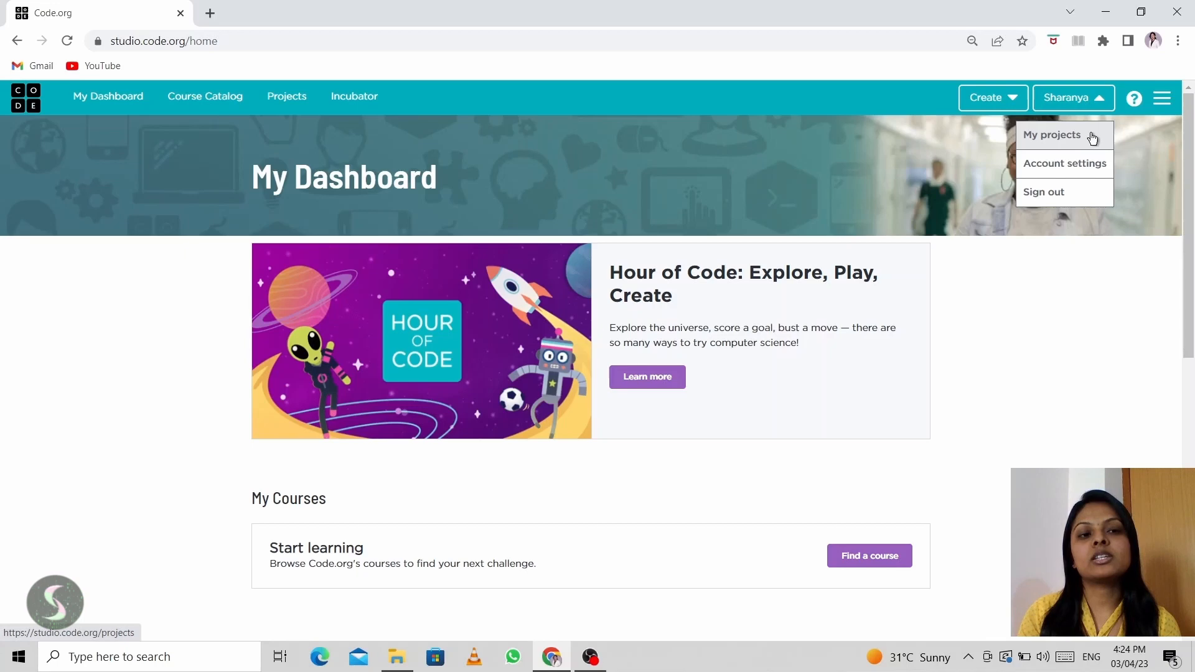
pyautogui.moveTo(1057, 192)
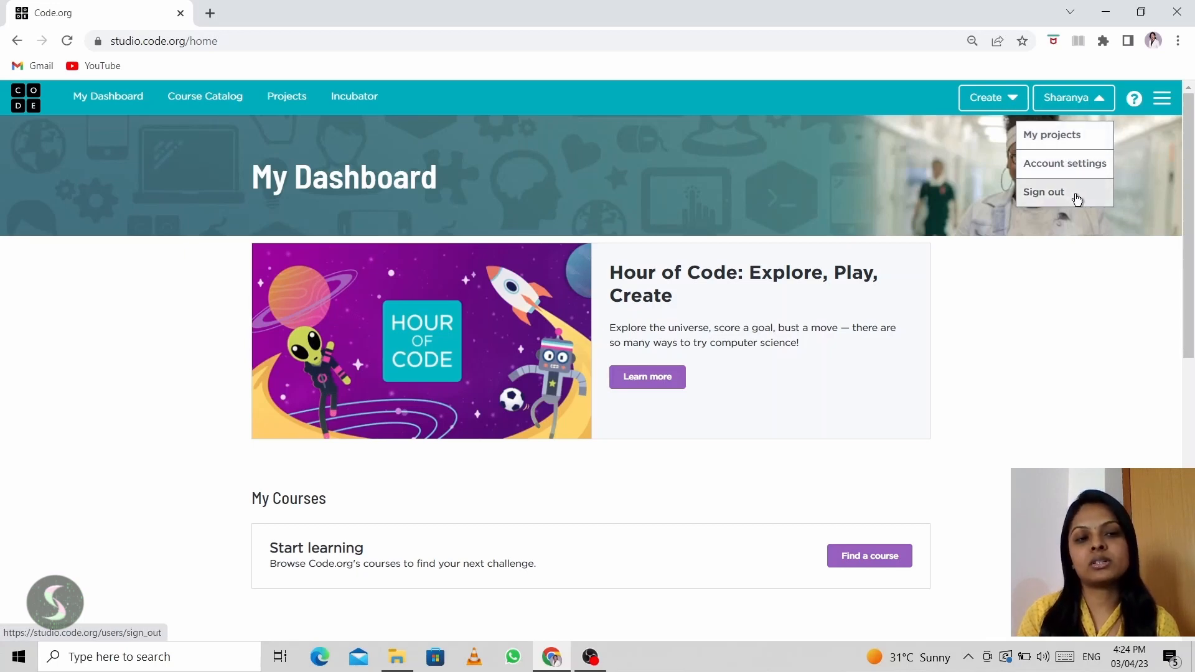
# - Open My Projects from the account menu and view the empty project list
pyautogui.click(1052, 134)
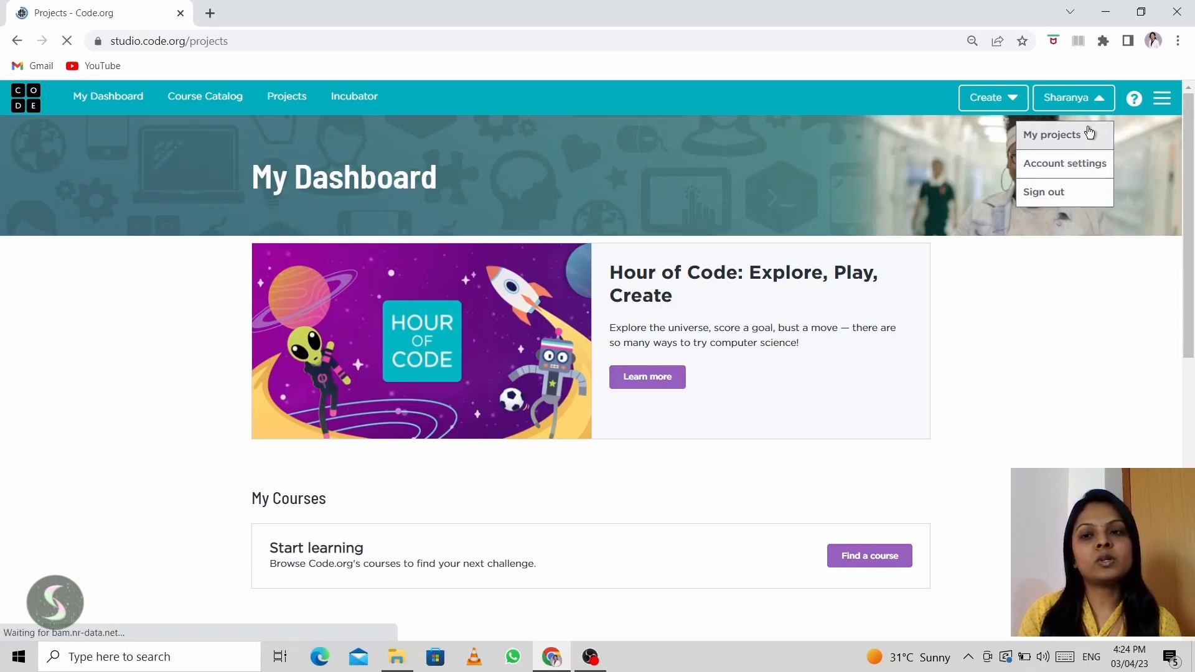
pyautogui.click(1051, 135)
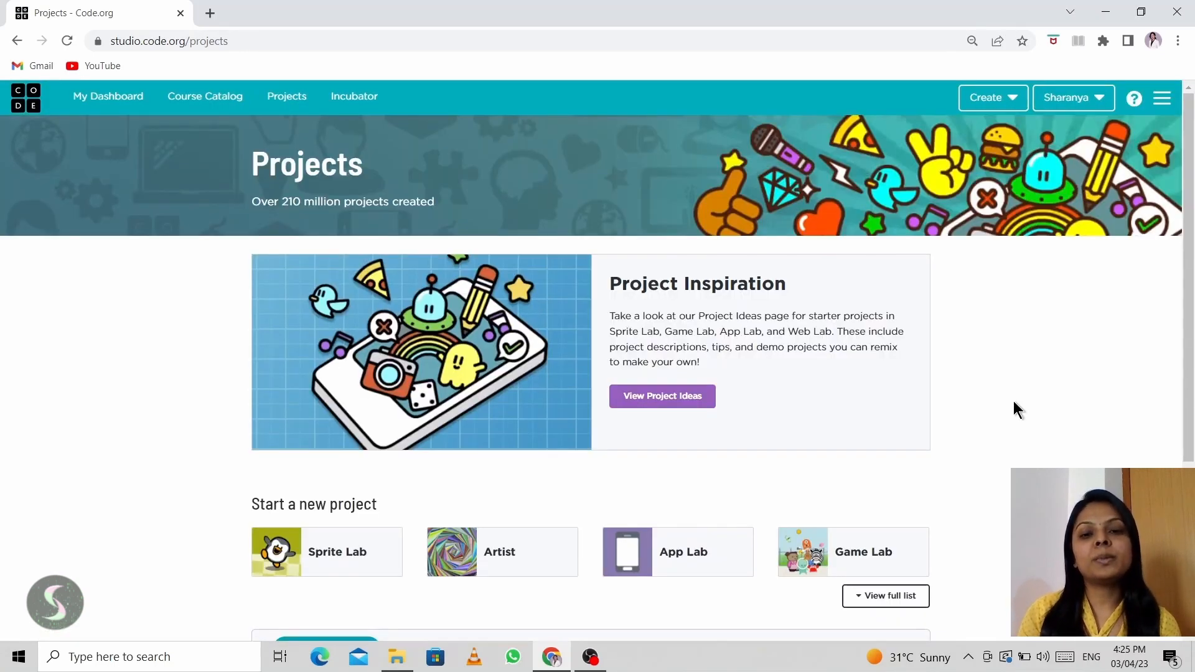
pyautogui.scroll(-3)
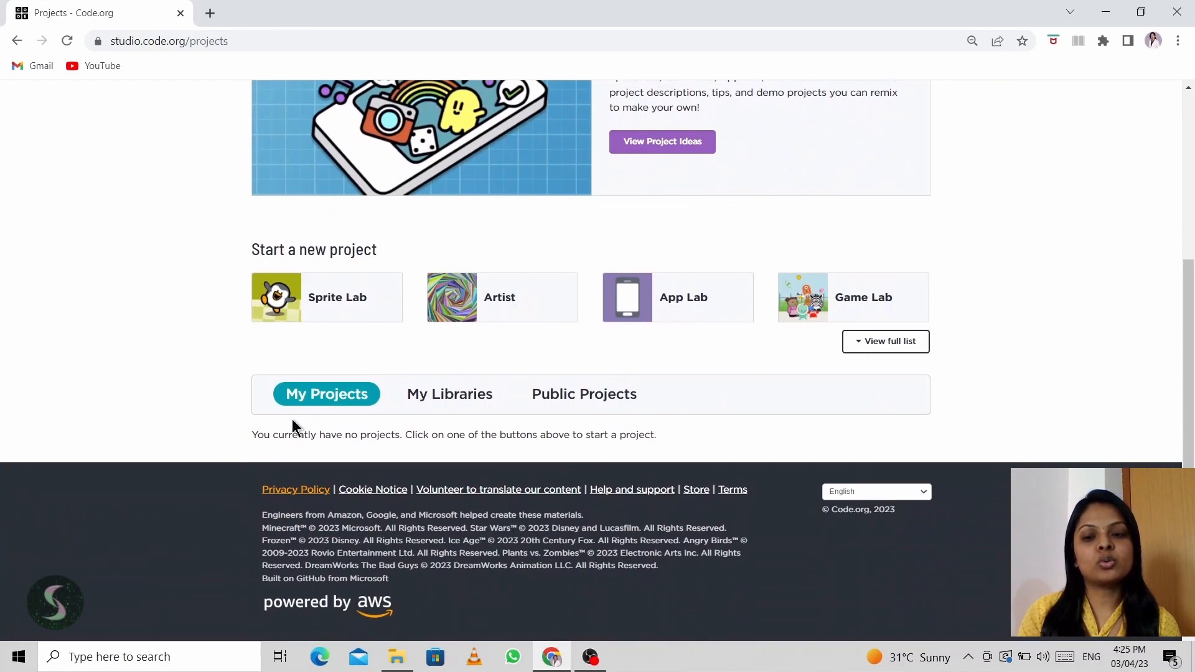
pyautogui.moveTo(787, 435)
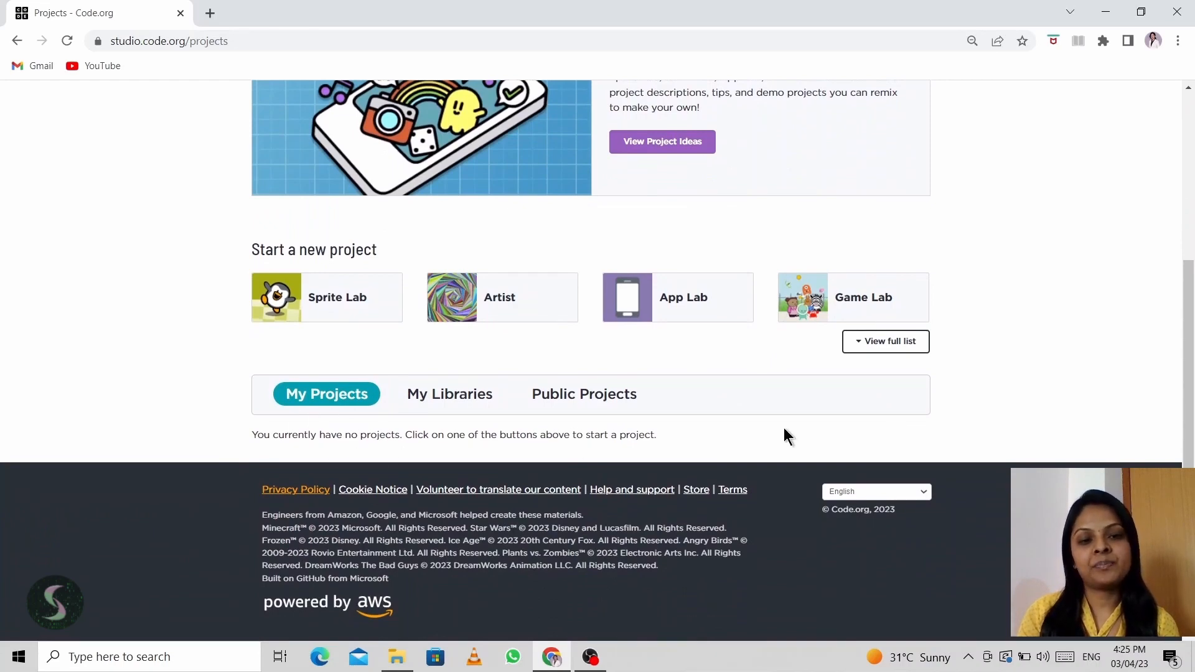
pyautogui.scroll(3)
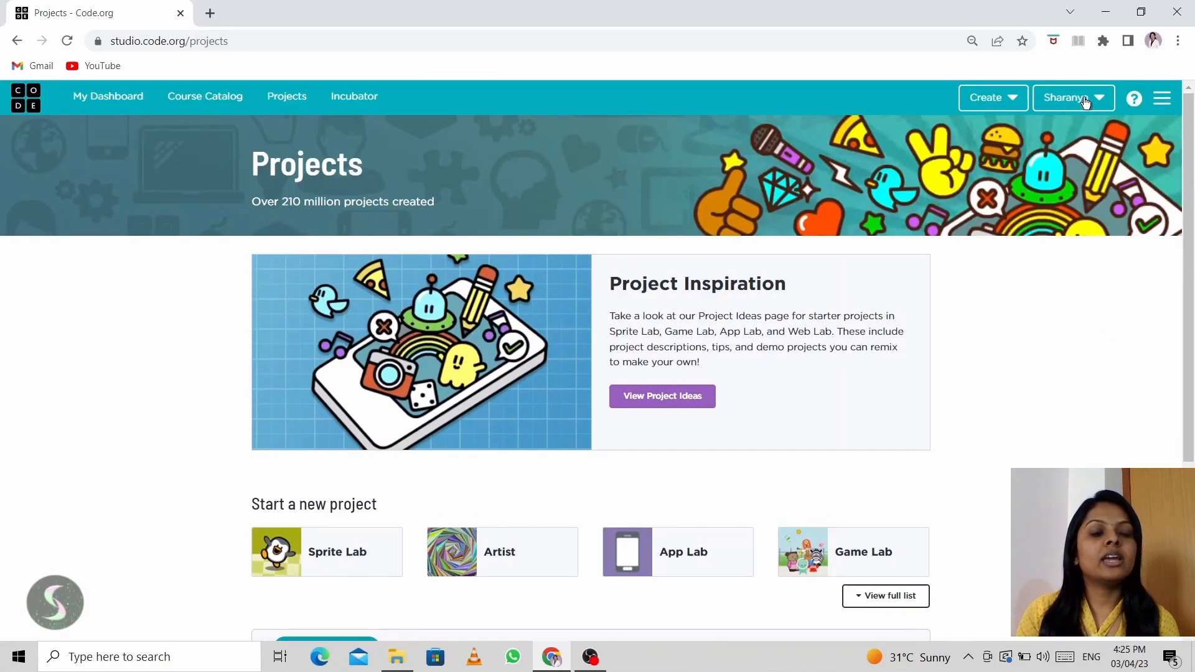
# - Open Account settings from the account menu and set the age to 21+
pyautogui.click(1072, 97)
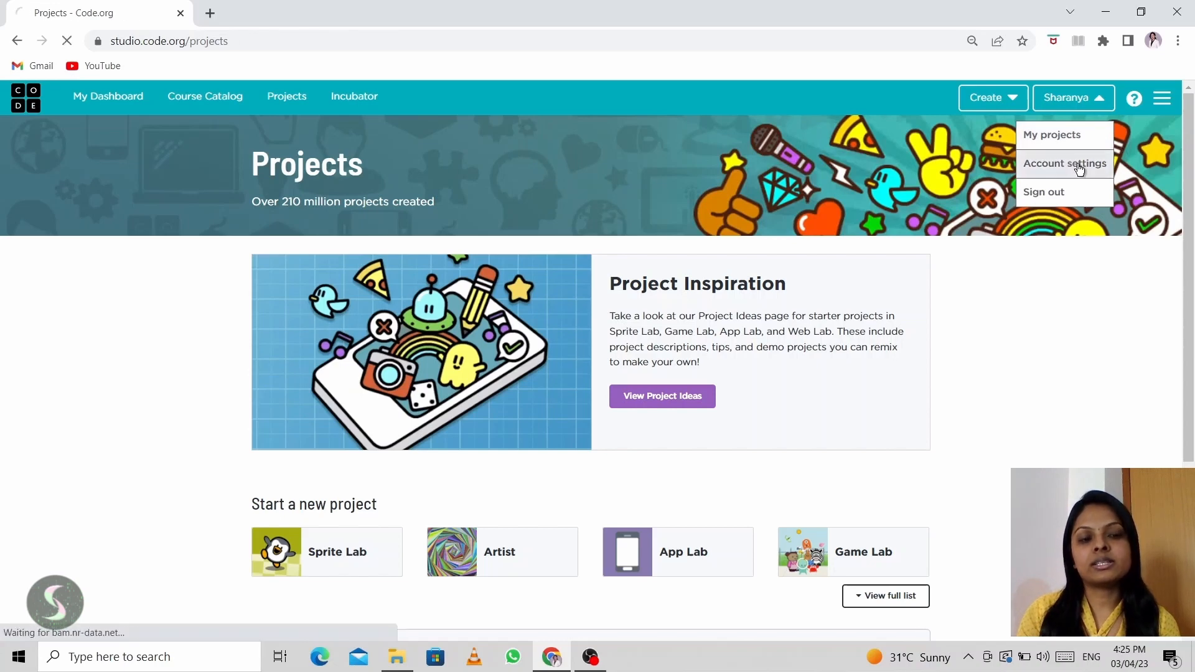
pyautogui.click(1064, 163)
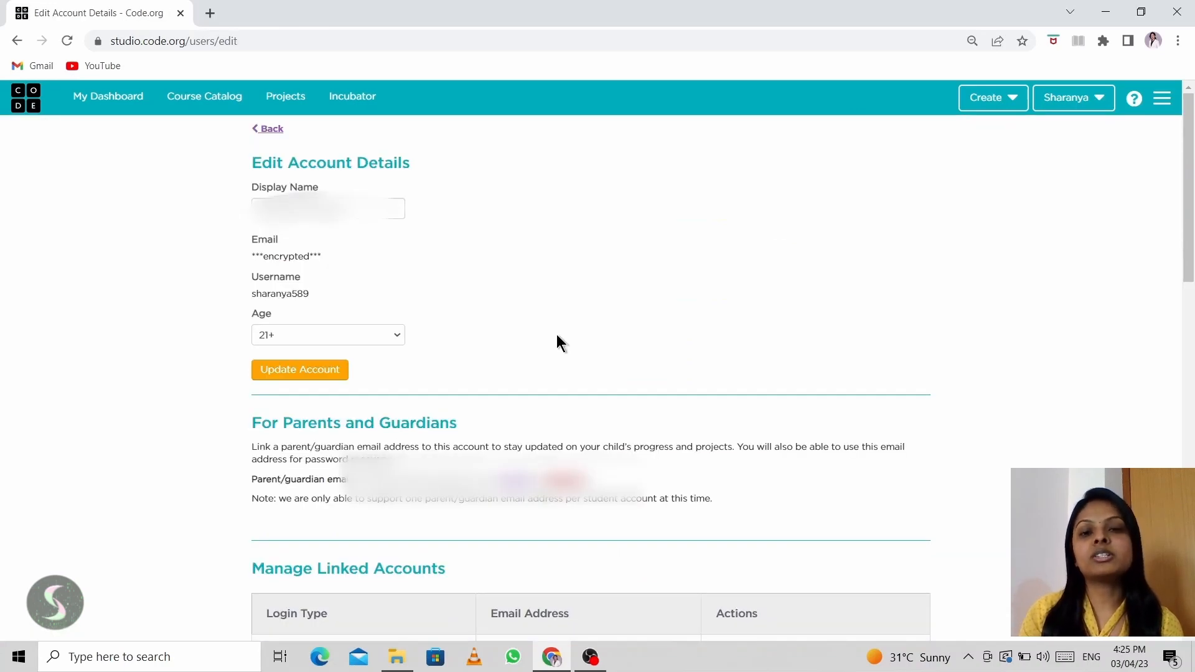
pyautogui.moveTo(435, 343)
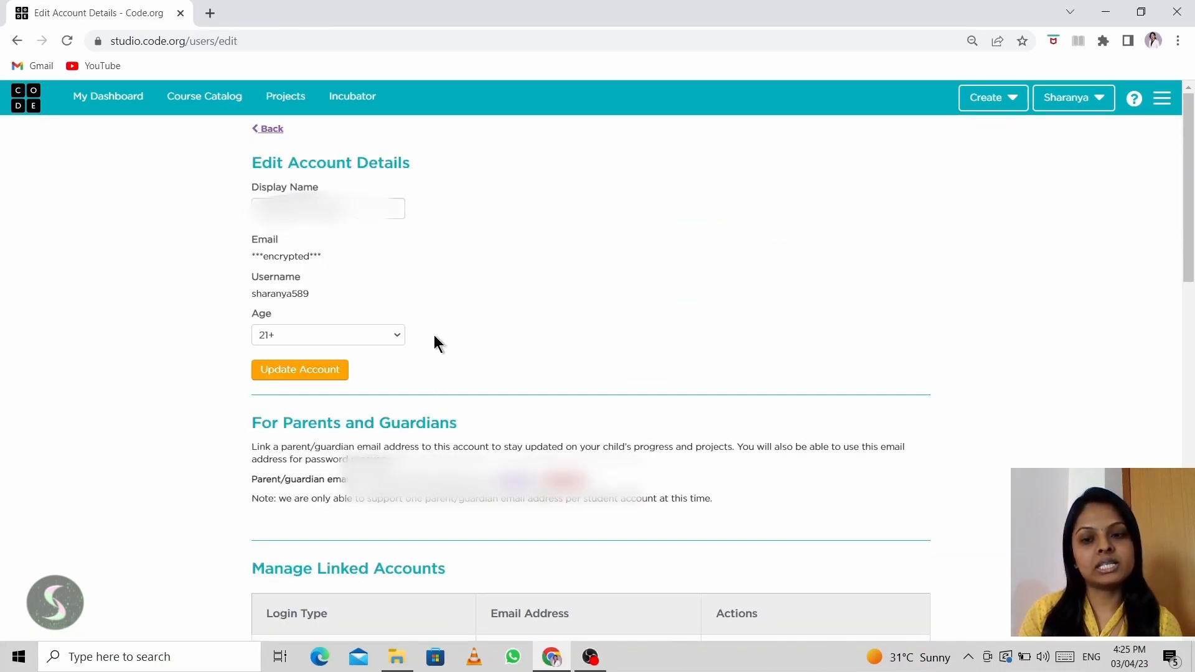
pyautogui.moveTo(383, 337)
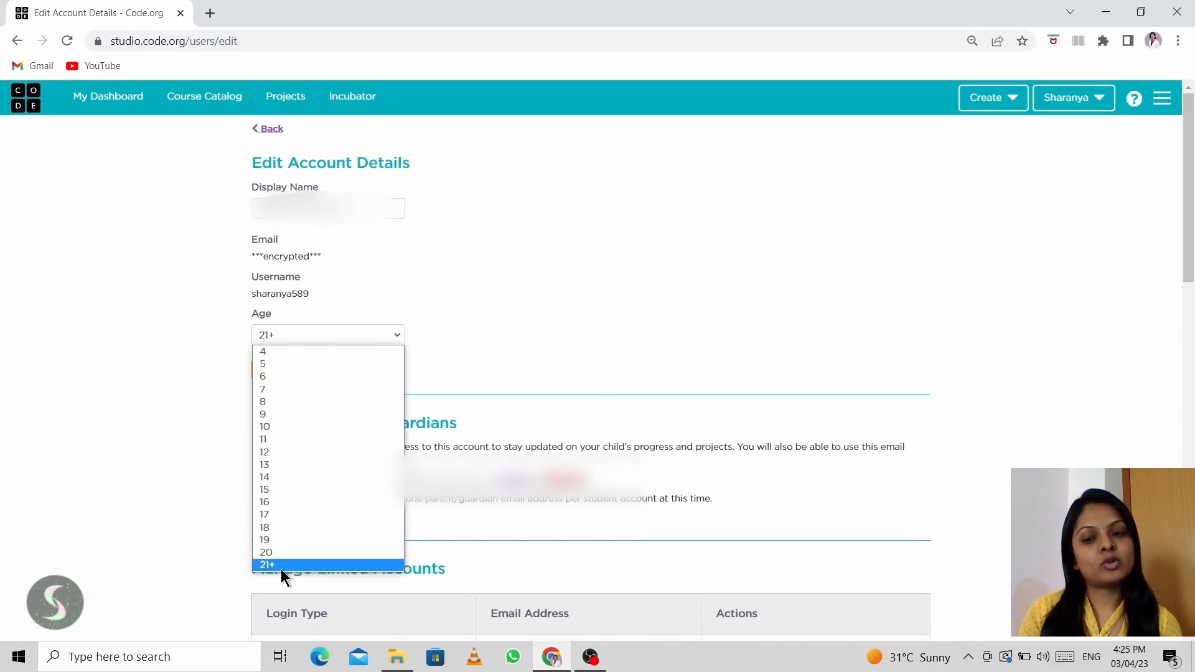
pyautogui.click(266, 565)
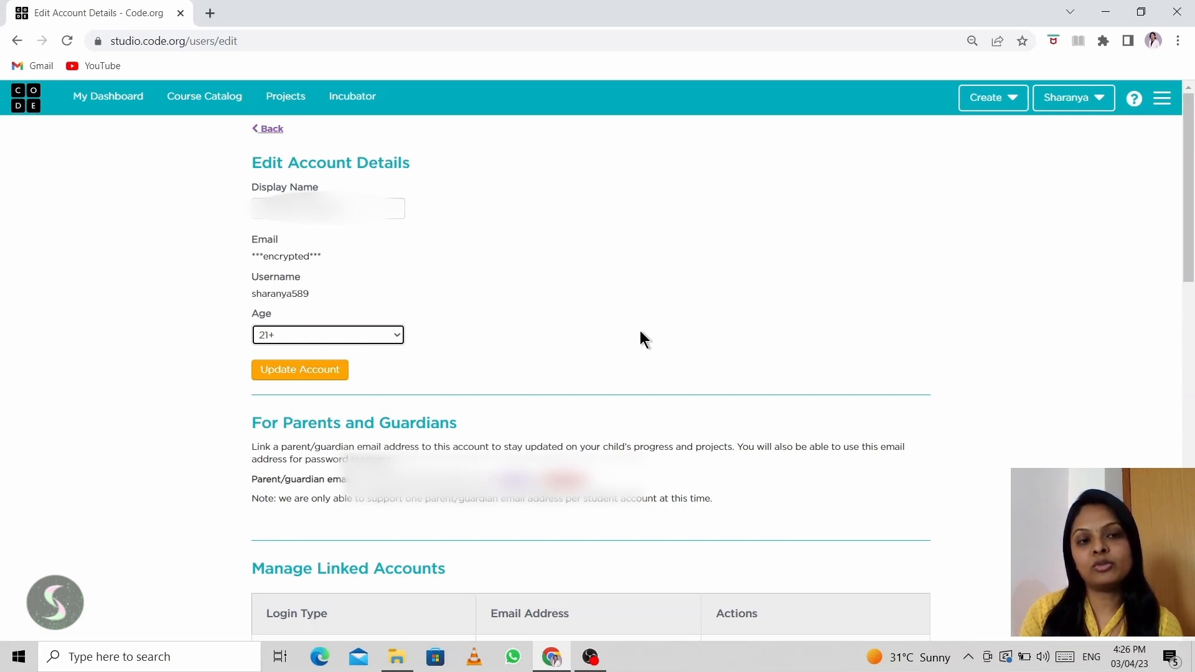
# - Save the changes with Update Account and reopen the account menu
pyautogui.scroll(-3)
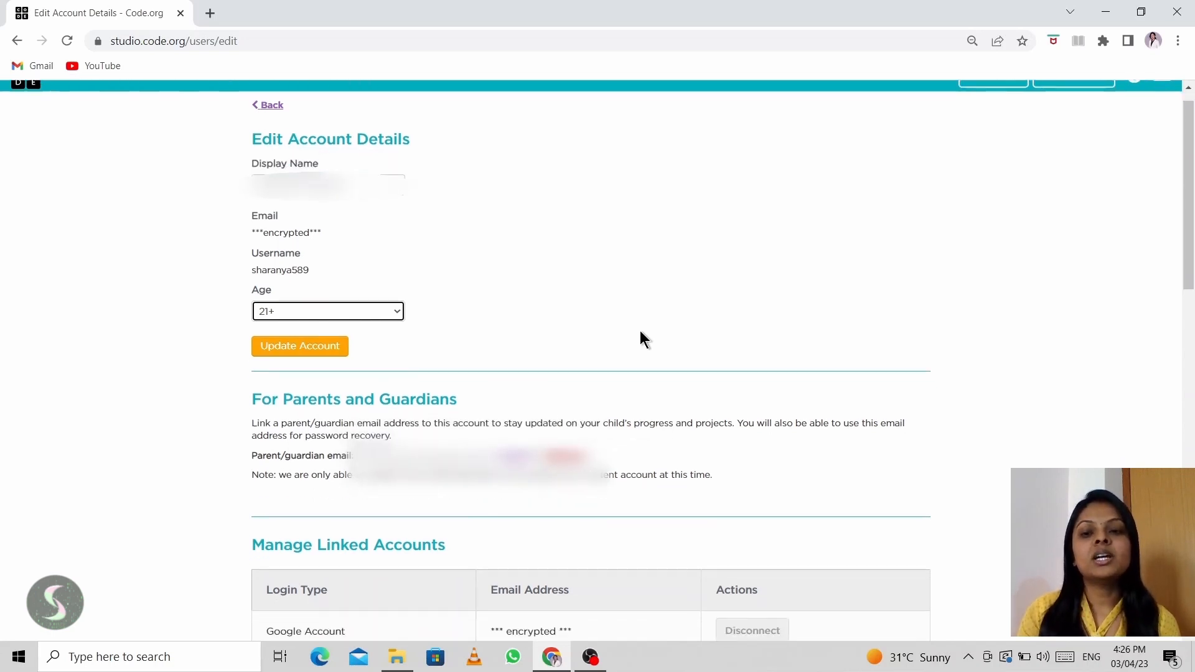
pyautogui.moveTo(373, 309)
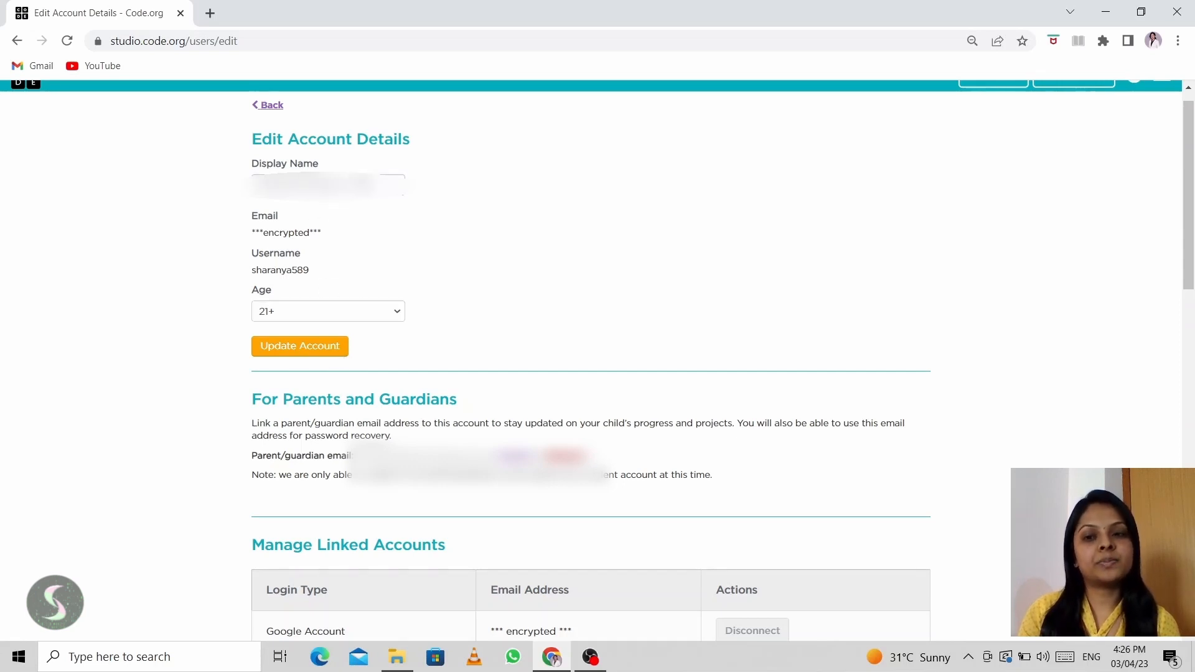
pyautogui.click(327, 311)
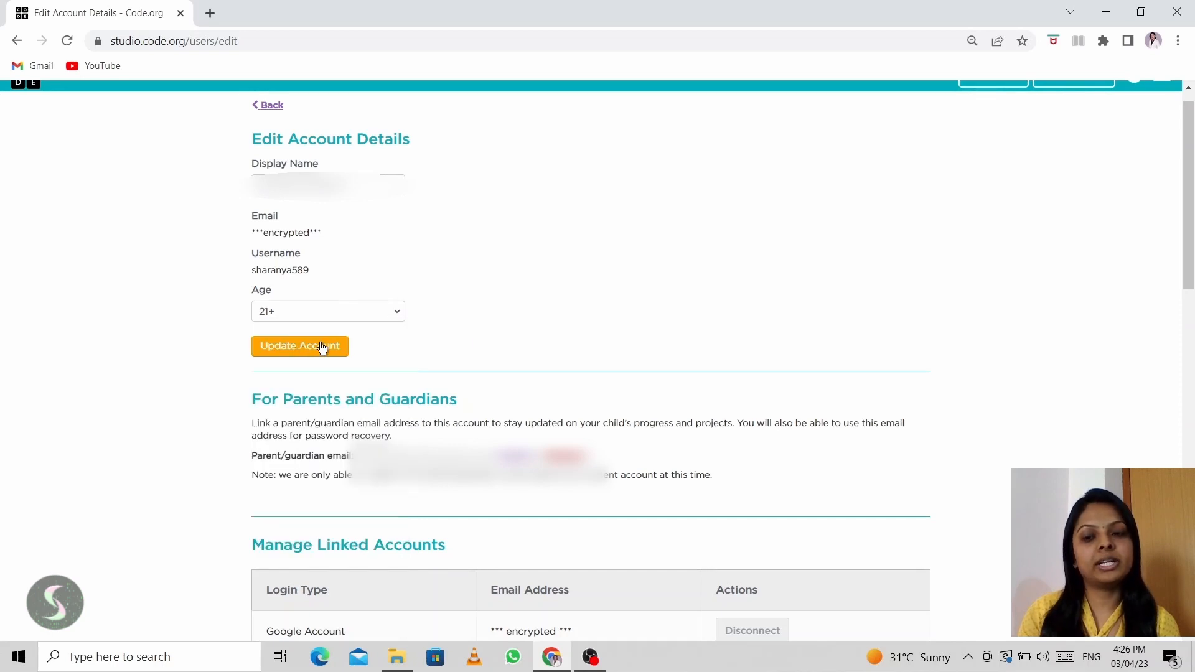
pyautogui.scroll(3)
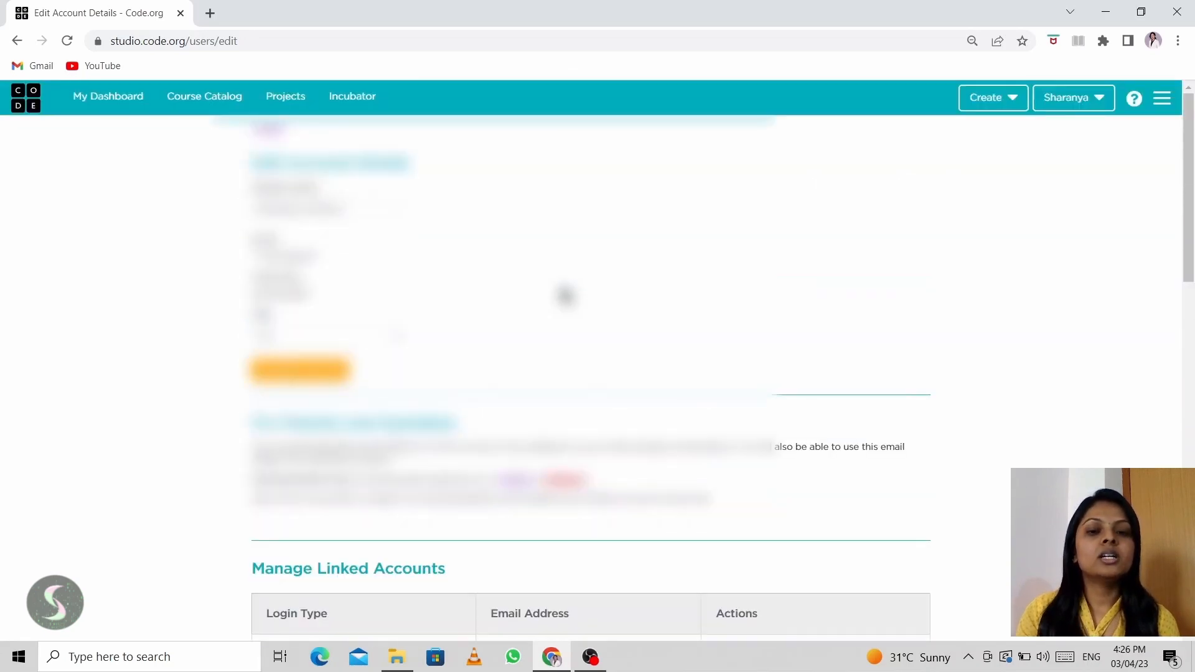
pyautogui.click(1068, 97)
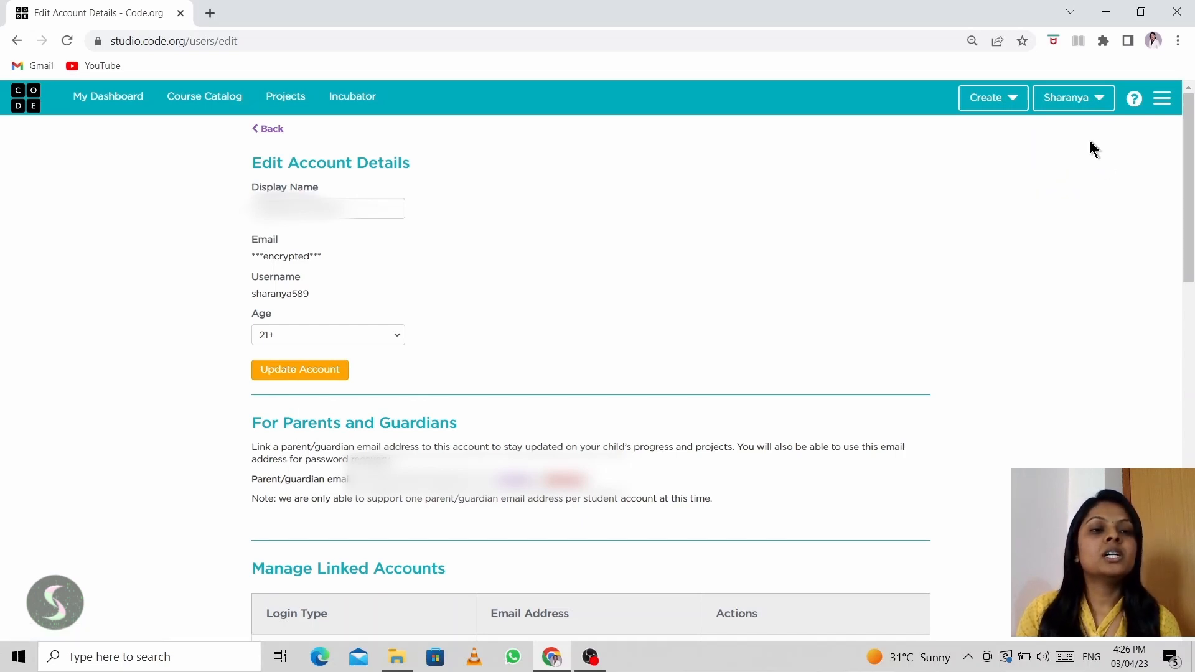
# - Return to My Dashboard and open the Create menu listing the labs
pyautogui.click(107, 96)
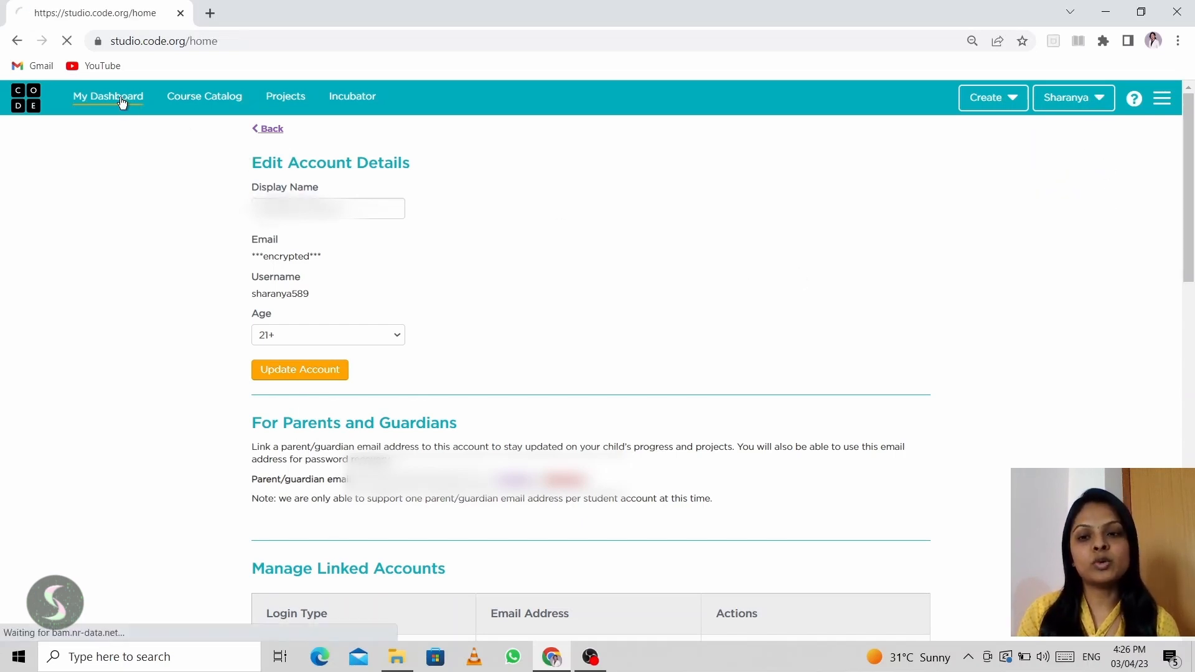
pyautogui.click(107, 95)
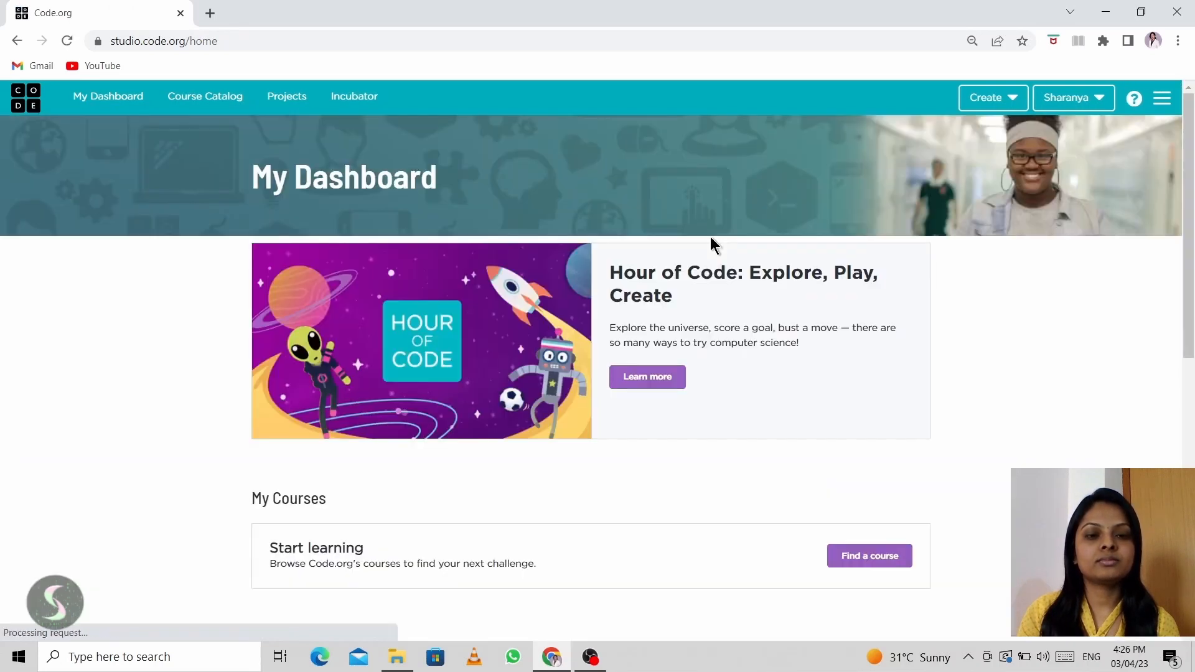
pyautogui.moveTo(1037, 229)
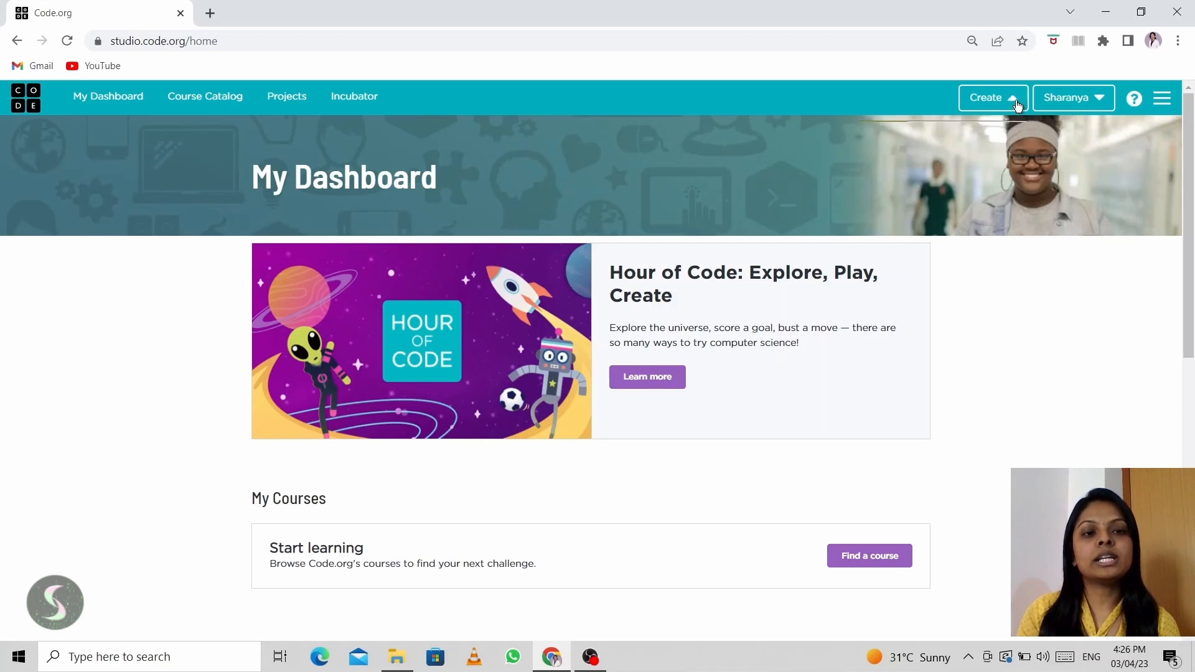
pyautogui.click(989, 97)
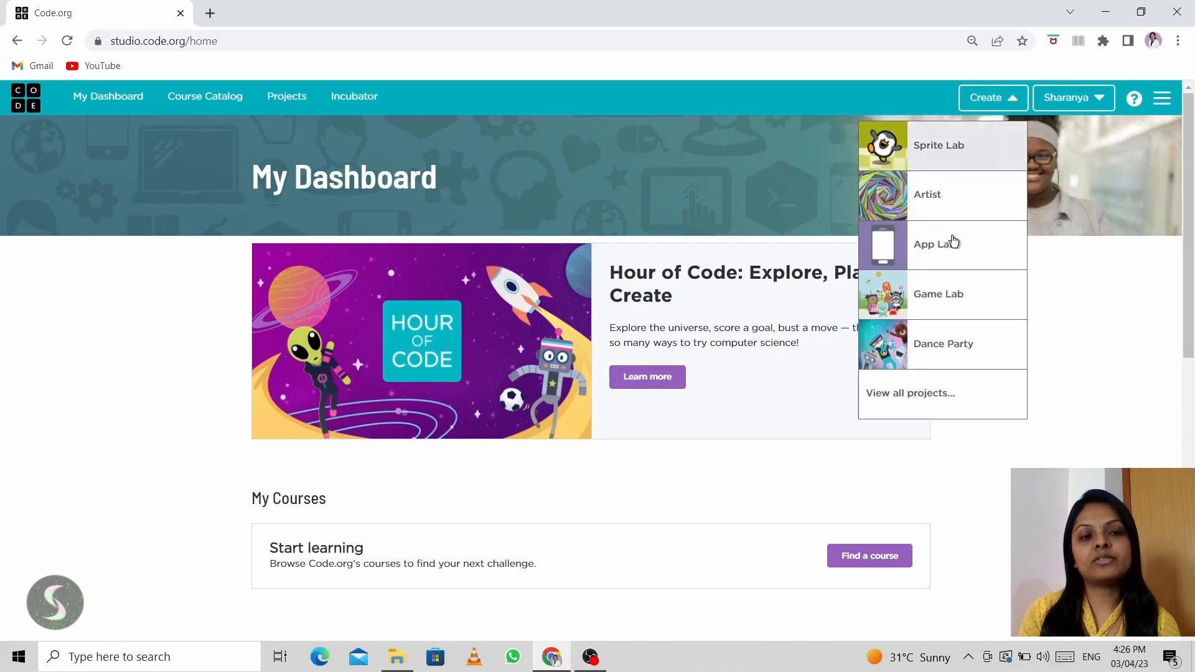
pyautogui.moveTo(1091, 345)
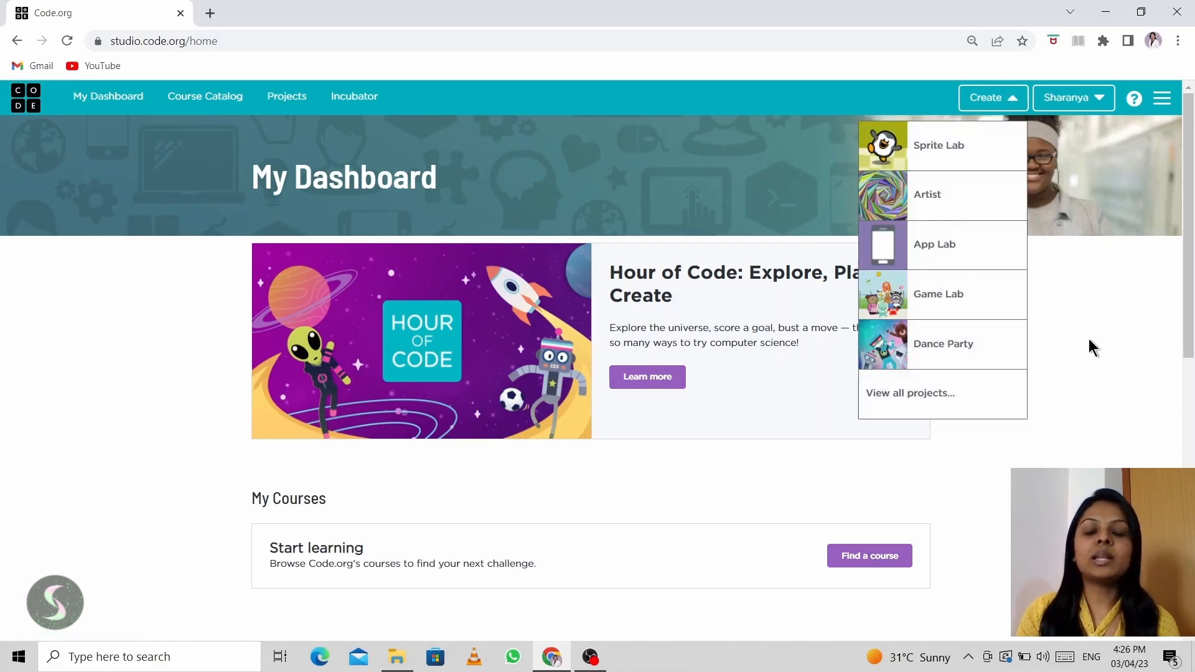